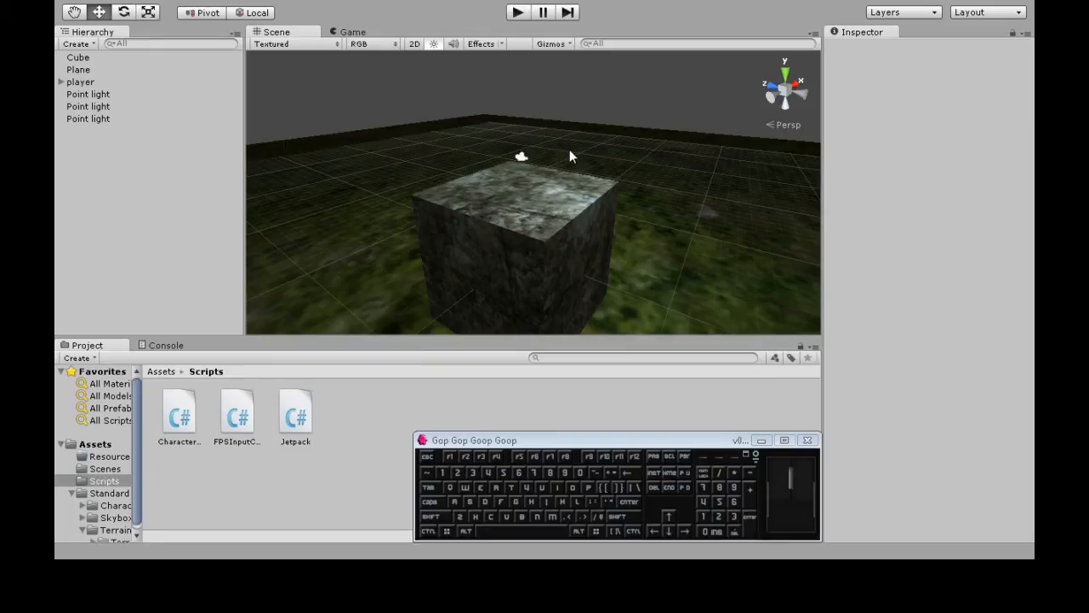
{"action": "mouse_move", "coordinate": [544, 163]}
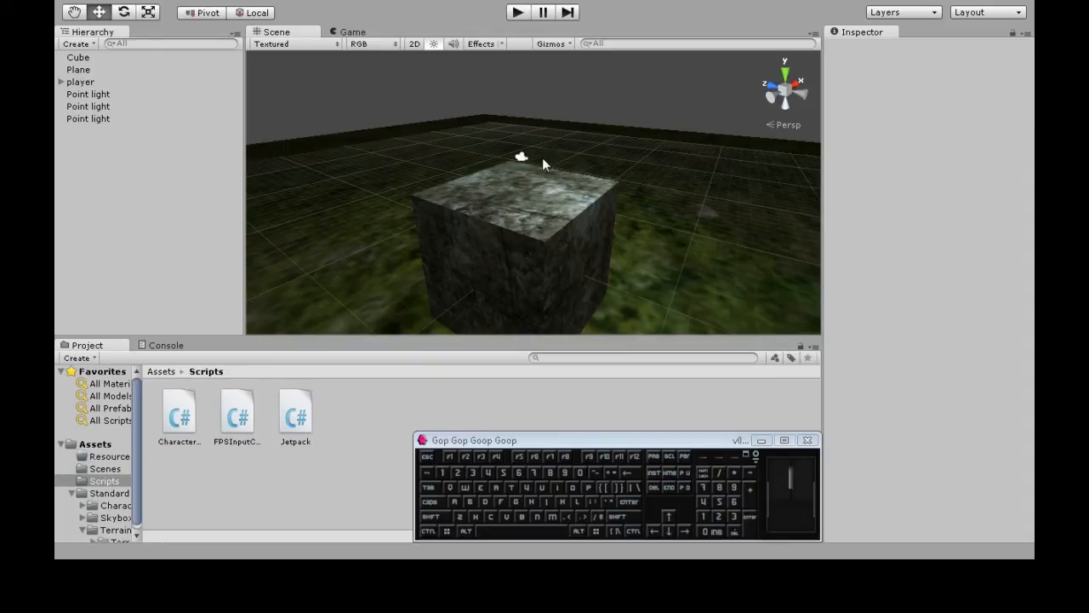
{"action": "mouse_move", "coordinate": [602, 194]}
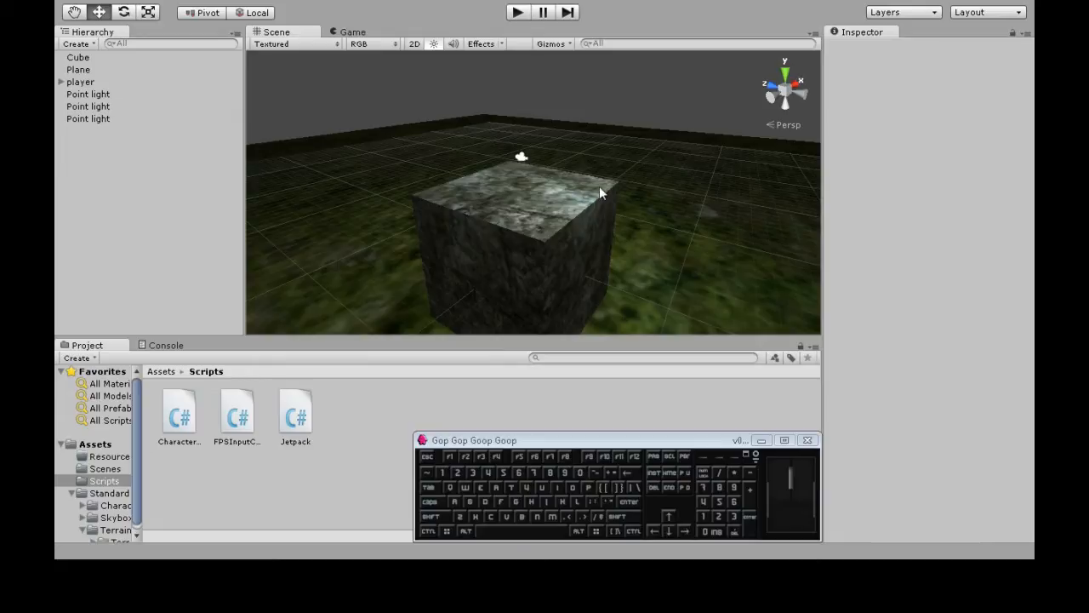
{"action": "mouse_move", "coordinate": [608, 180]}
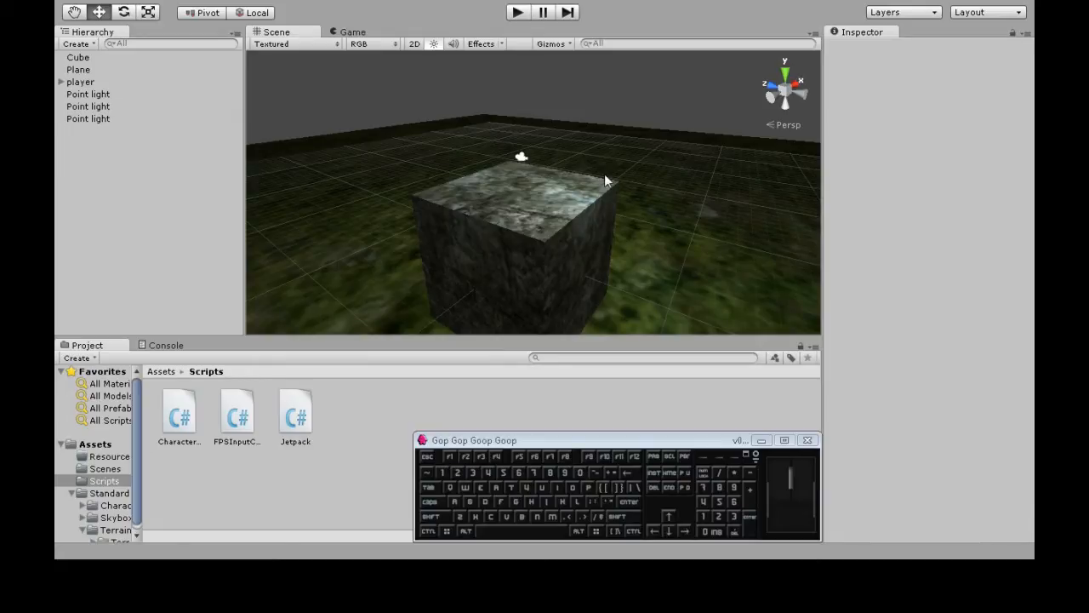
{"action": "mouse_move", "coordinate": [578, 150]}
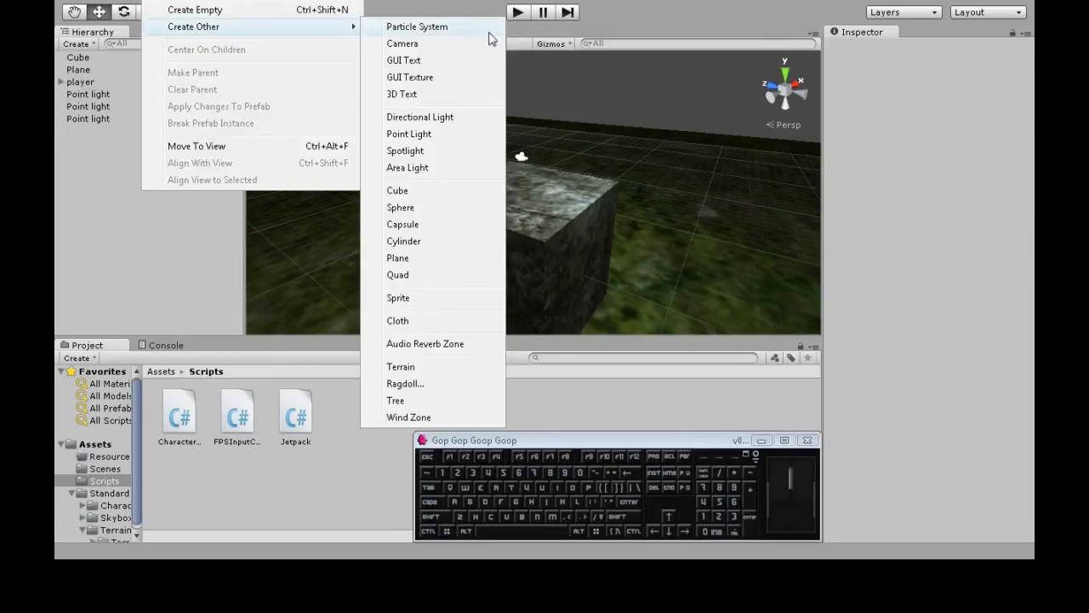
- Add a plain white cube beside the textured cube, play-test briefly, then reposition it
{"action": "left_click", "coordinate": [396, 190]}
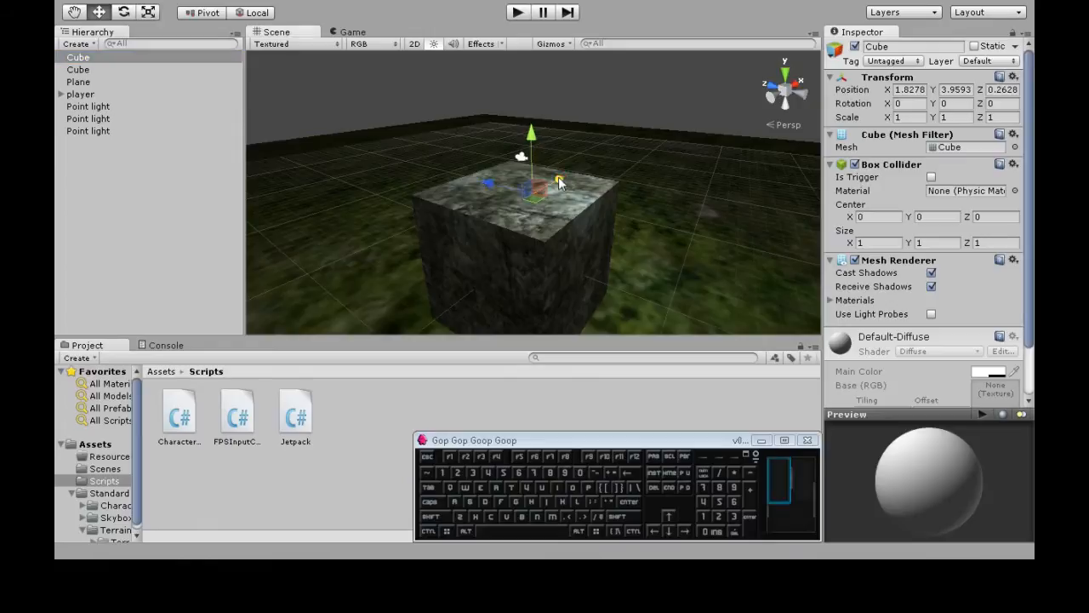
{"action": "left_click_drag", "start_coordinate": [558, 180], "coordinate": [434, 157]}
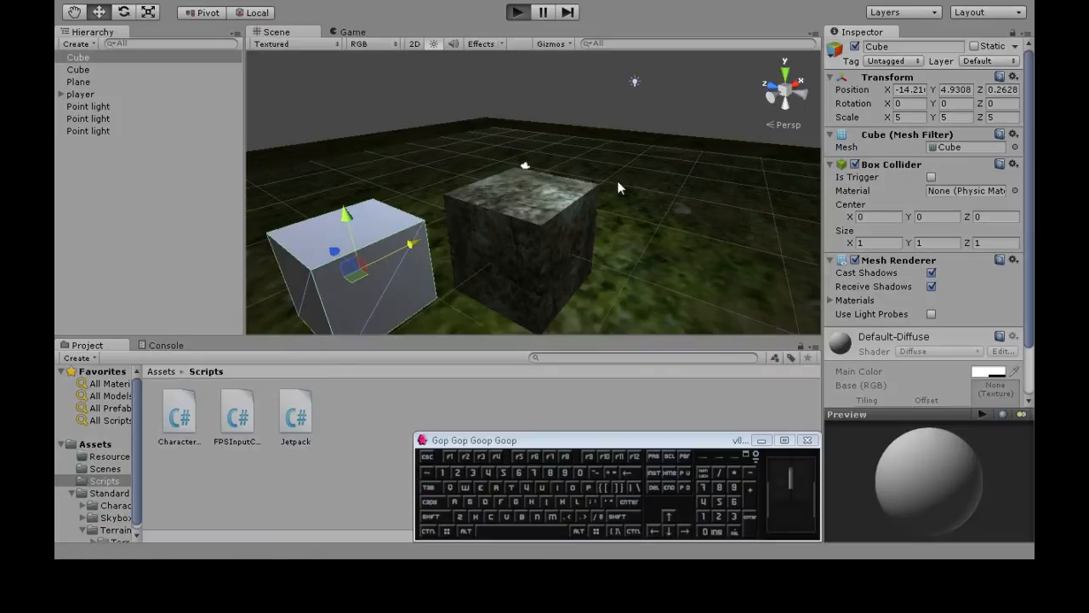
{"action": "left_click", "coordinate": [354, 31]}
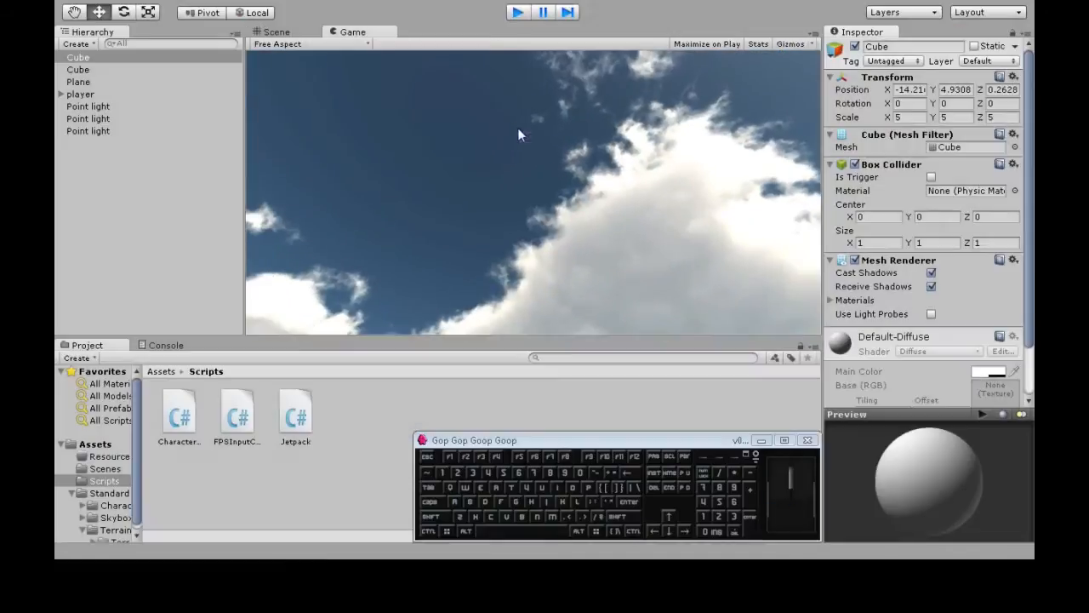
{"action": "left_click", "coordinate": [281, 30]}
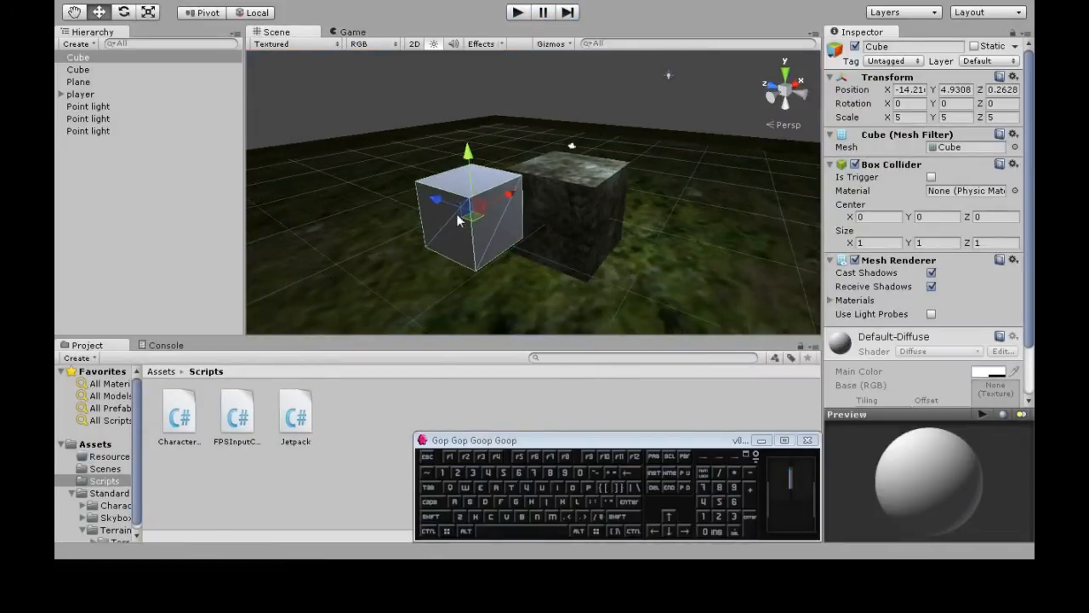
{"action": "left_click_drag", "start_coordinate": [466, 152], "coordinate": [441, 123]}
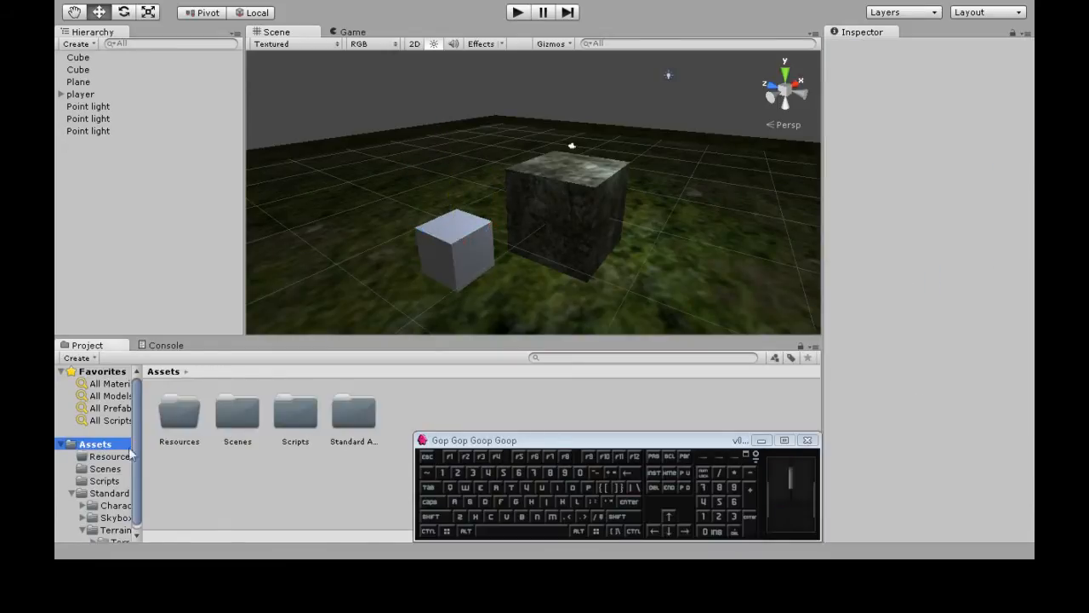
- Create a C# script named SimpleRecursion in the Scripts folder and open it in MonoDevelop
{"action": "left_click", "coordinate": [104, 480]}
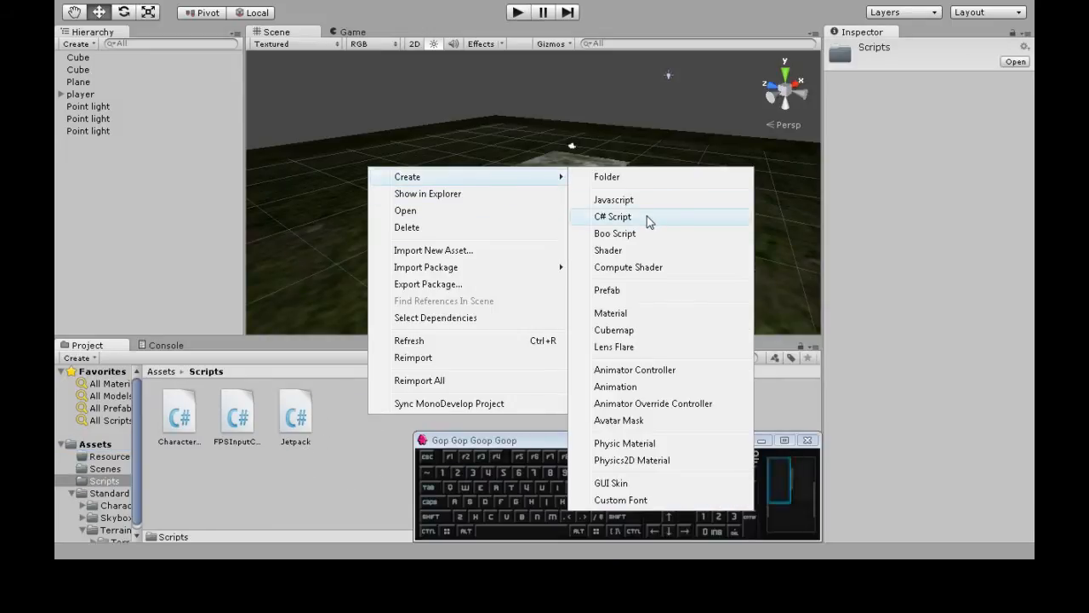
{"action": "left_click", "coordinate": [613, 217]}
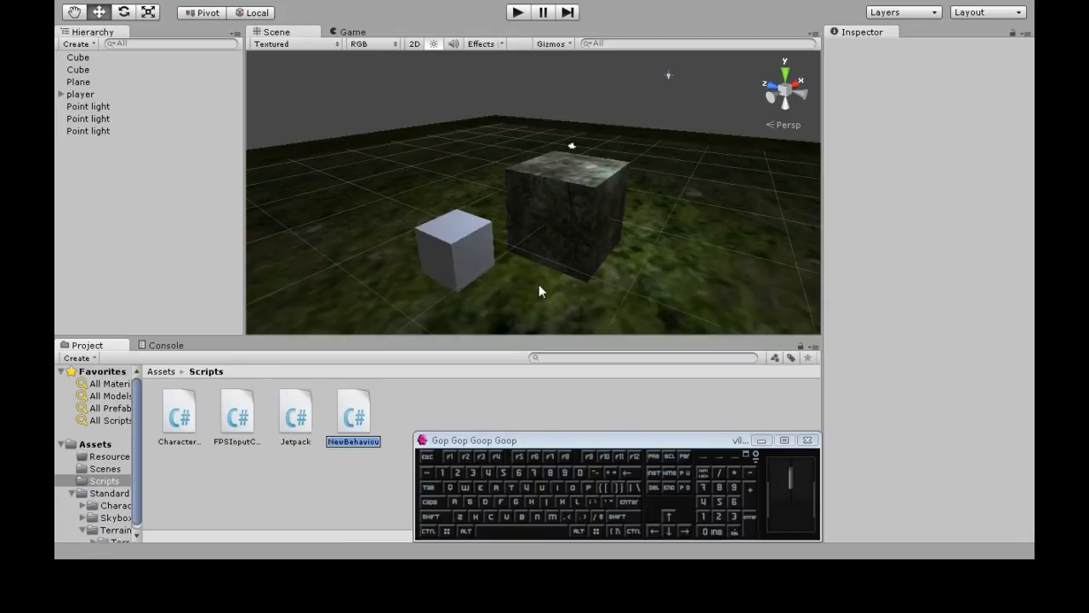
{"action": "type", "text": "SimpleRecu"}
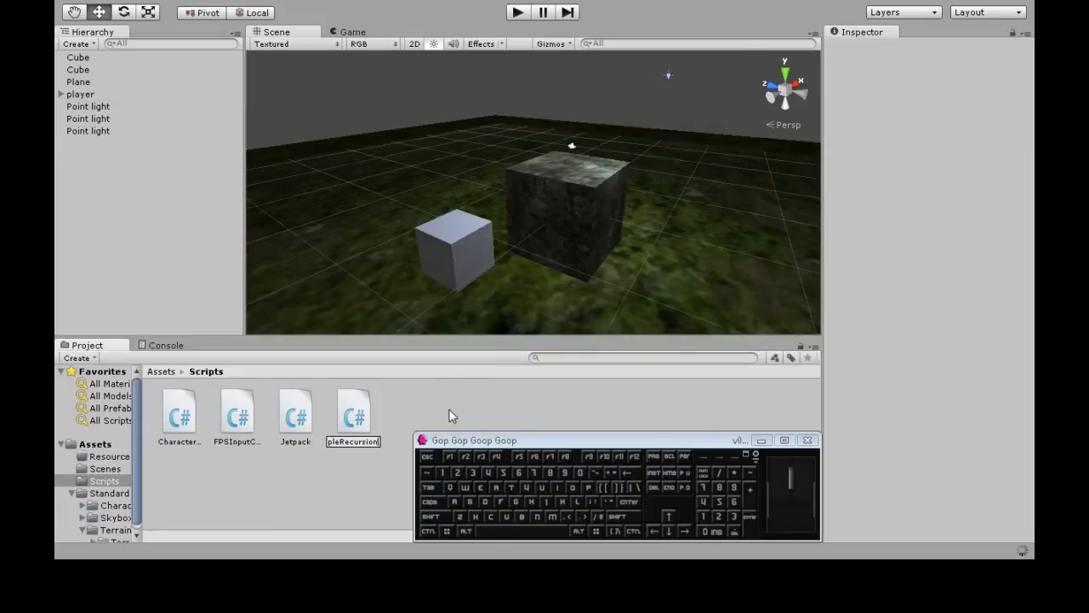
{"action": "left_click", "coordinate": [353, 411]}
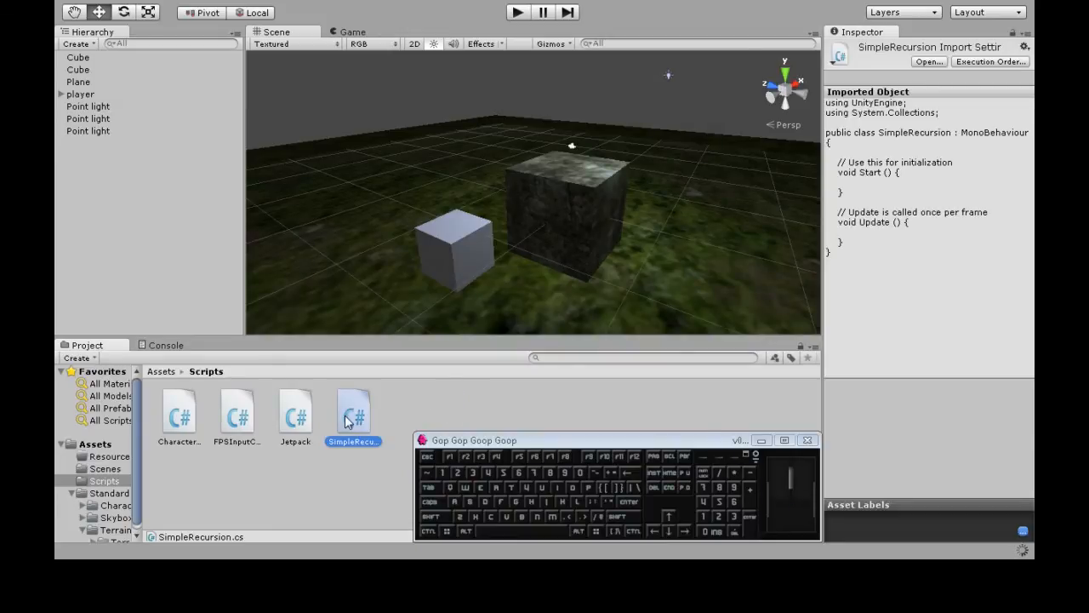
{"action": "double_click", "coordinate": [352, 410]}
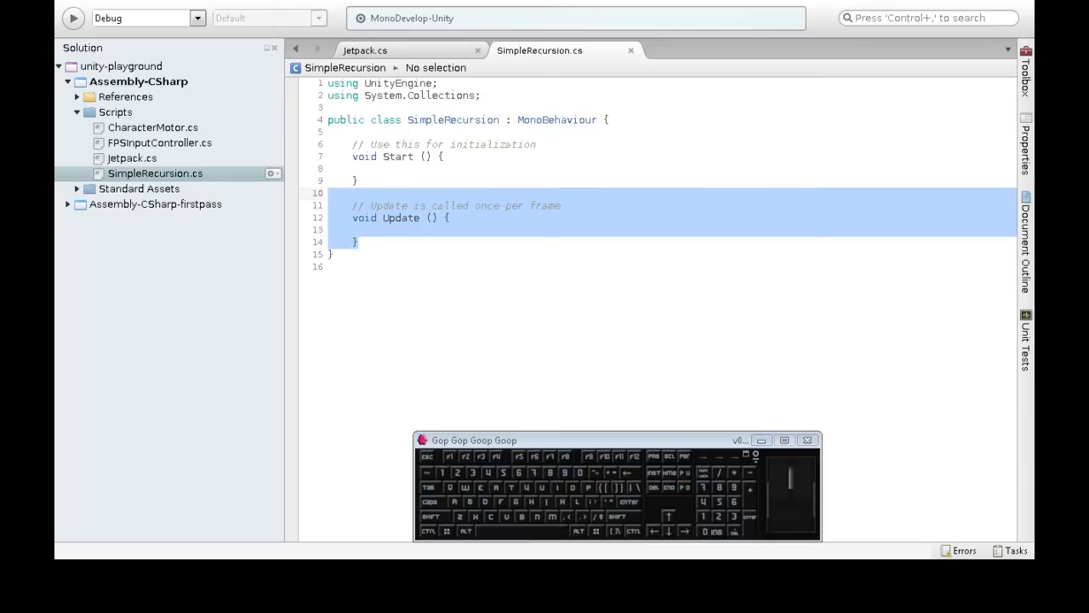
- Delete Update and make Start instantiate gameObject as GameObject into newCube
{"action": "key", "text": "Delete"}
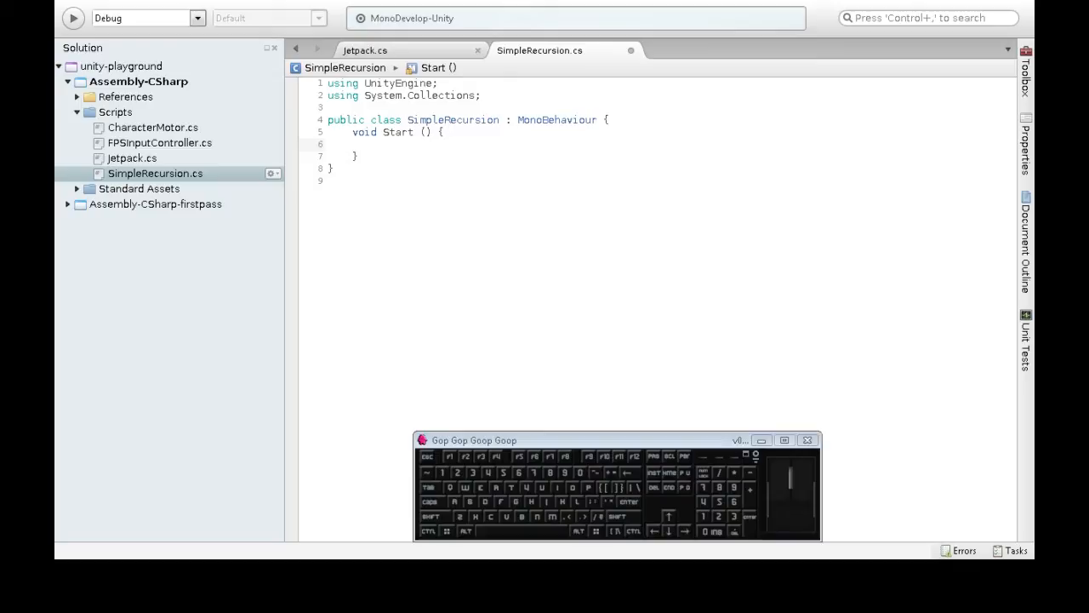
{"action": "type", "text": "gameo"}
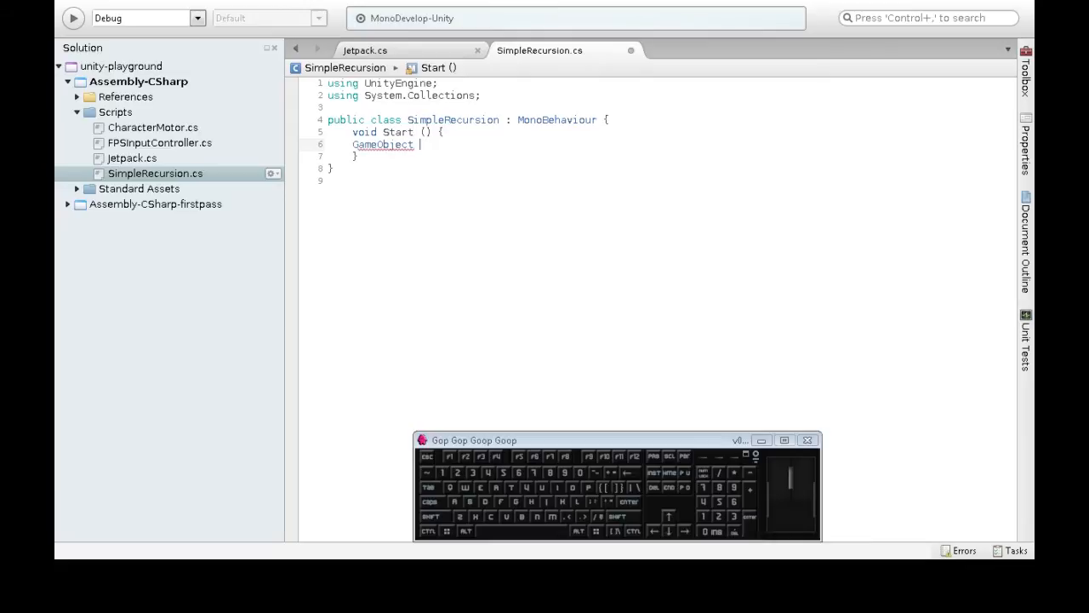
{"action": "type", "text": "newCube=Instantiate("}
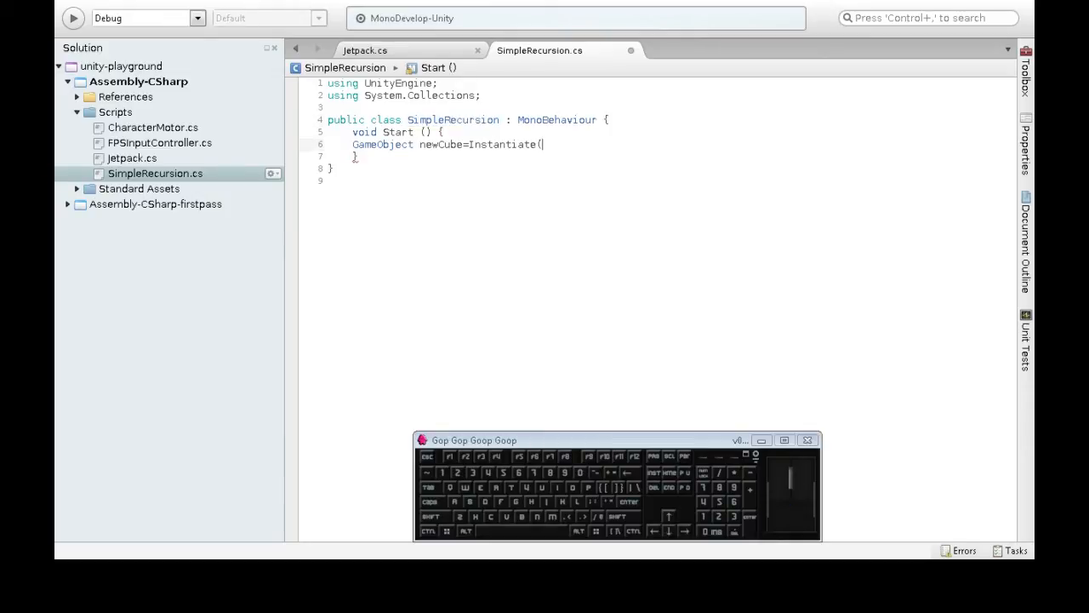
{"action": "type", "text": "gameObject"}
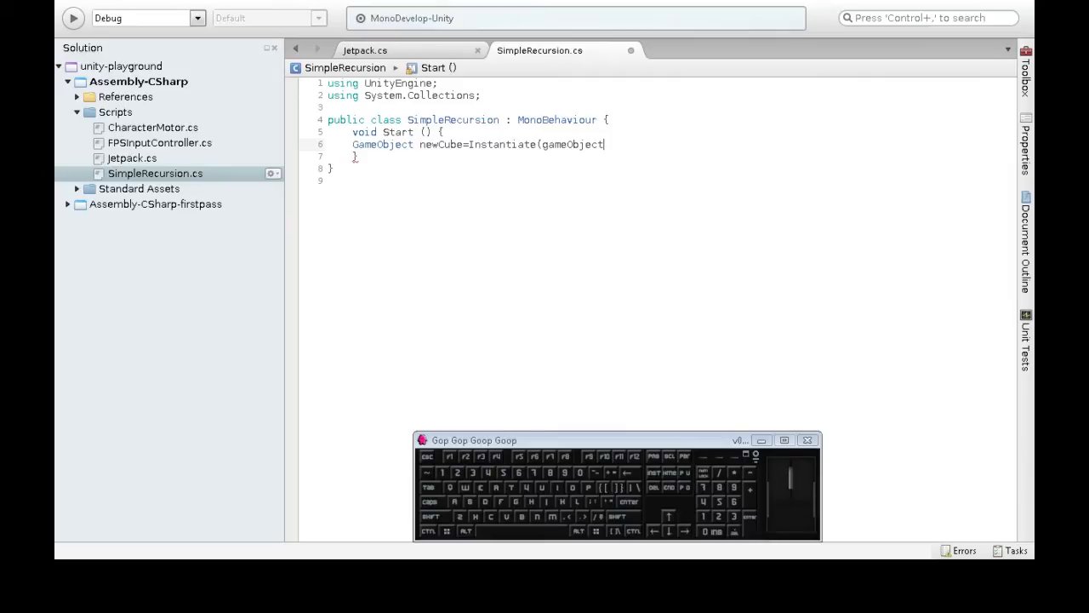
{"action": "double_click", "coordinate": [453, 119]}
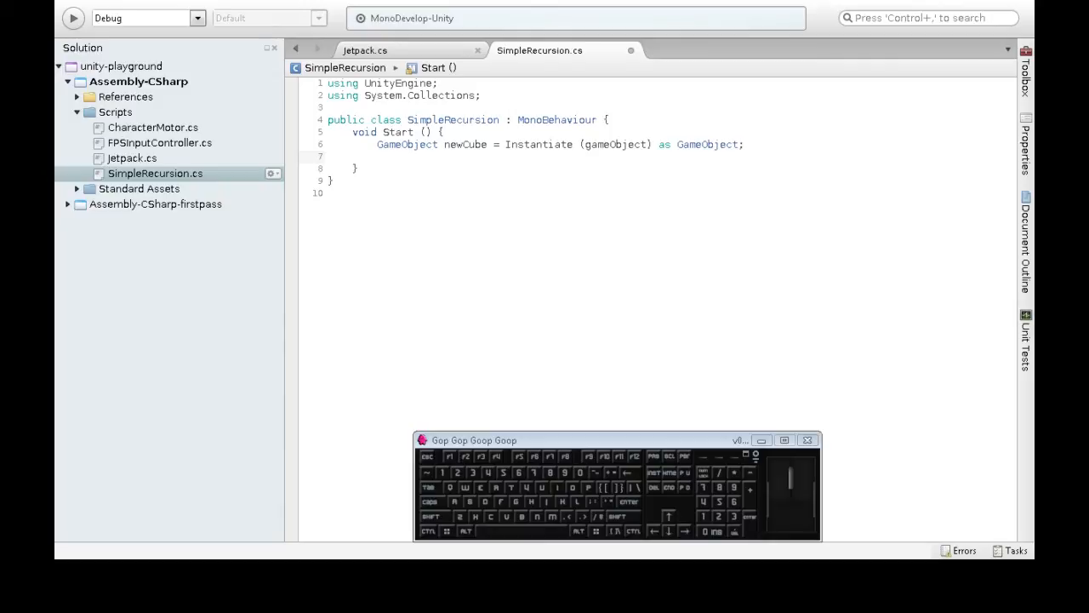
- Set newCube.transform.position to a new Vector3 using transform.position x and z
{"action": "type", "text": "newCube."}
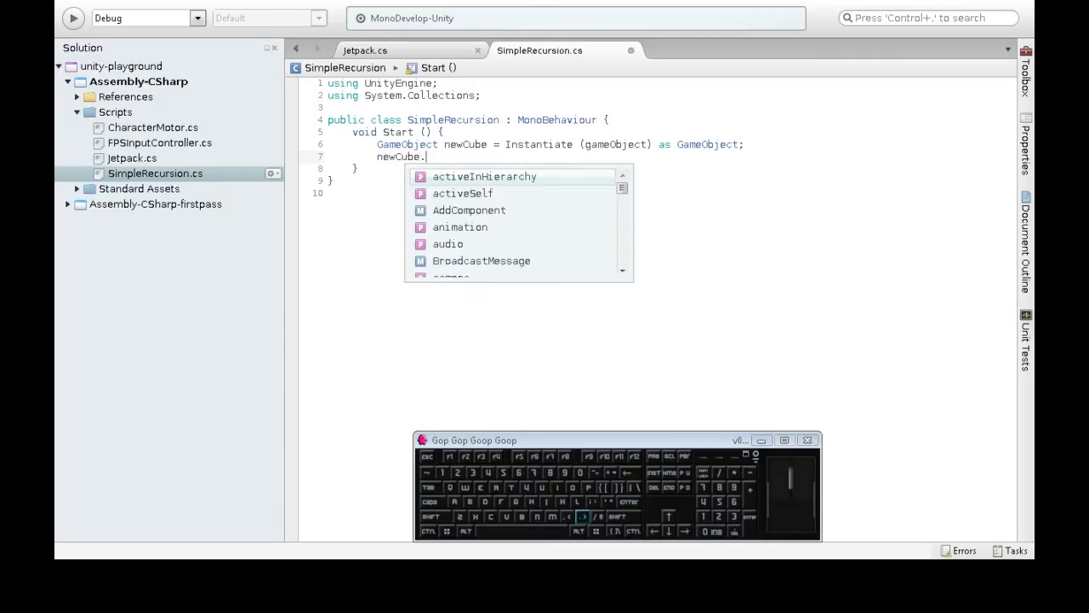
{"action": "type", "text": "transform.po"}
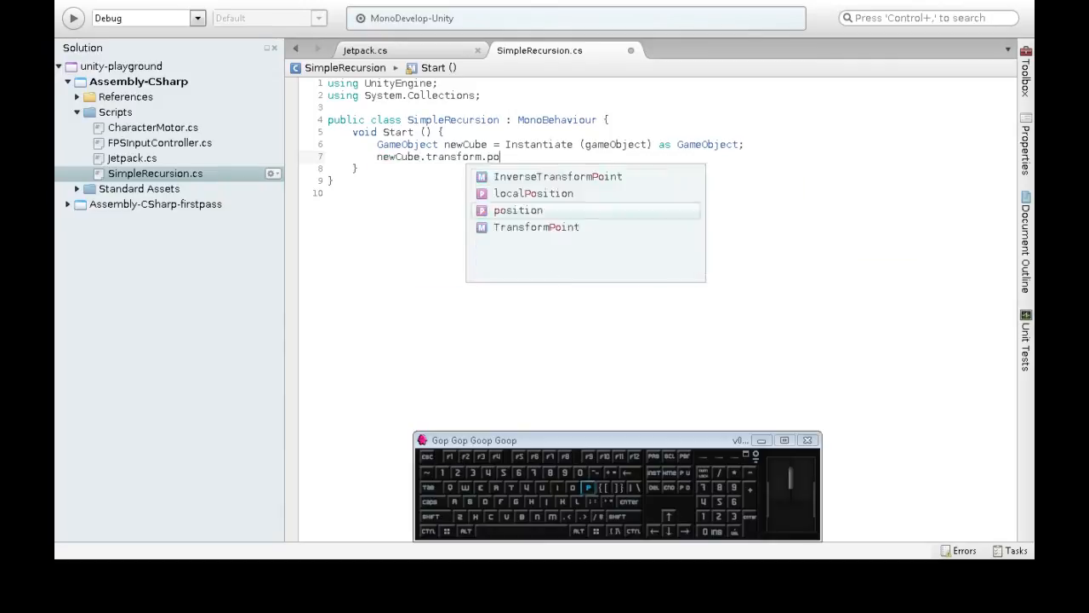
{"action": "type", "text": "sition=new vector3("}
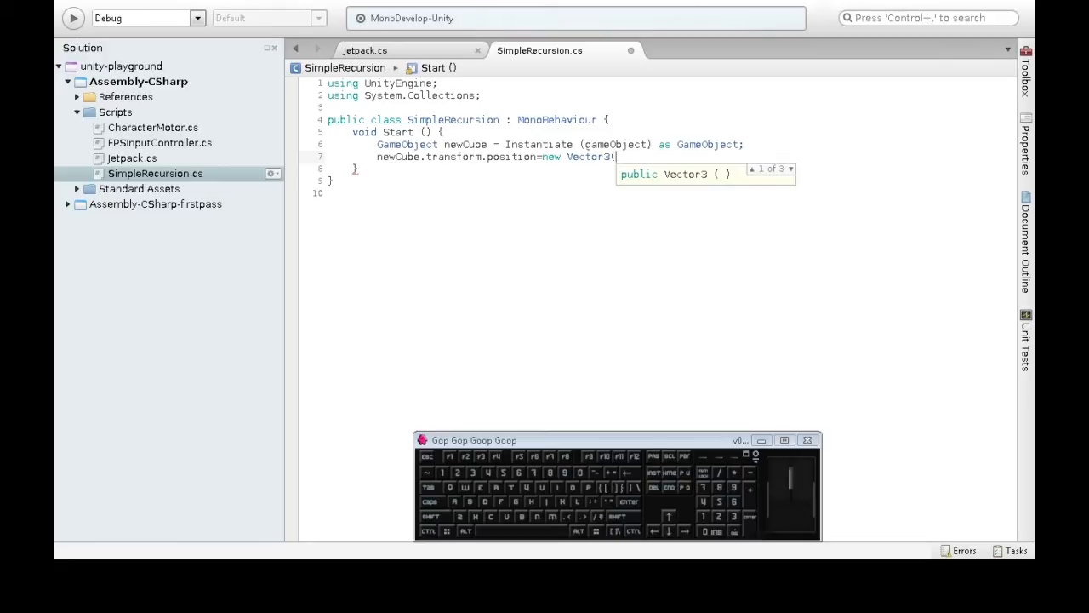
{"action": "type", "text": "transform.position"}
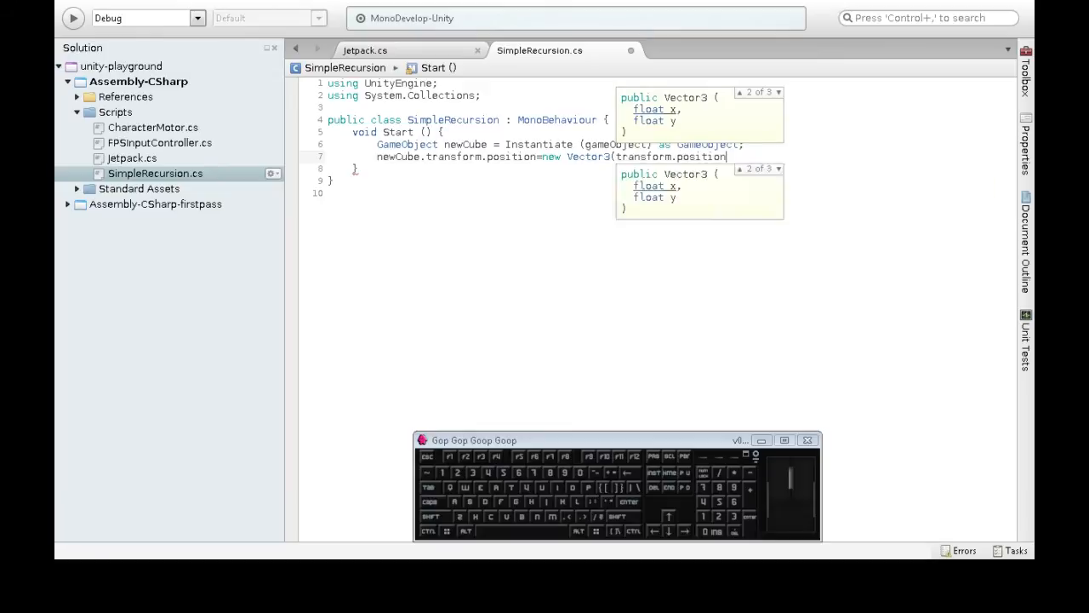
{"action": "type", "text": ".x,"}
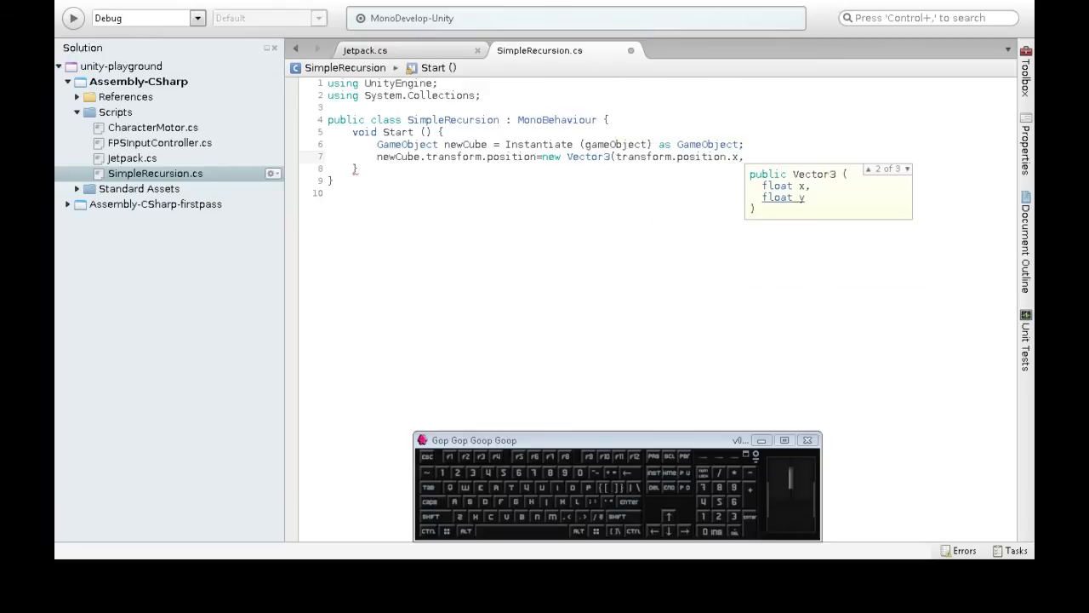
{"action": "type", "text": "6,"}
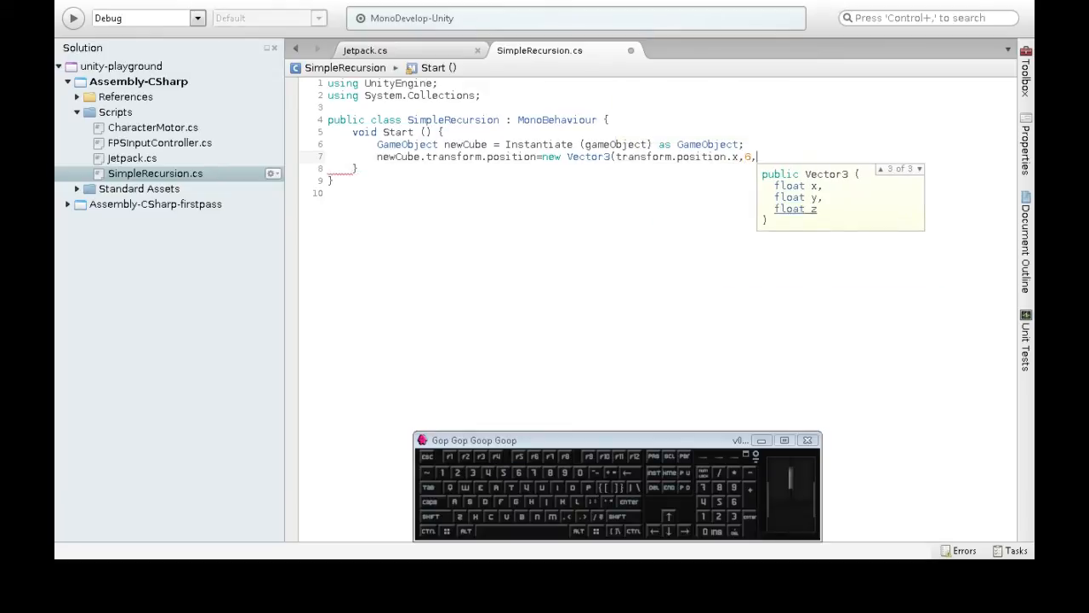
{"action": "type", "text": "Transform.position"}
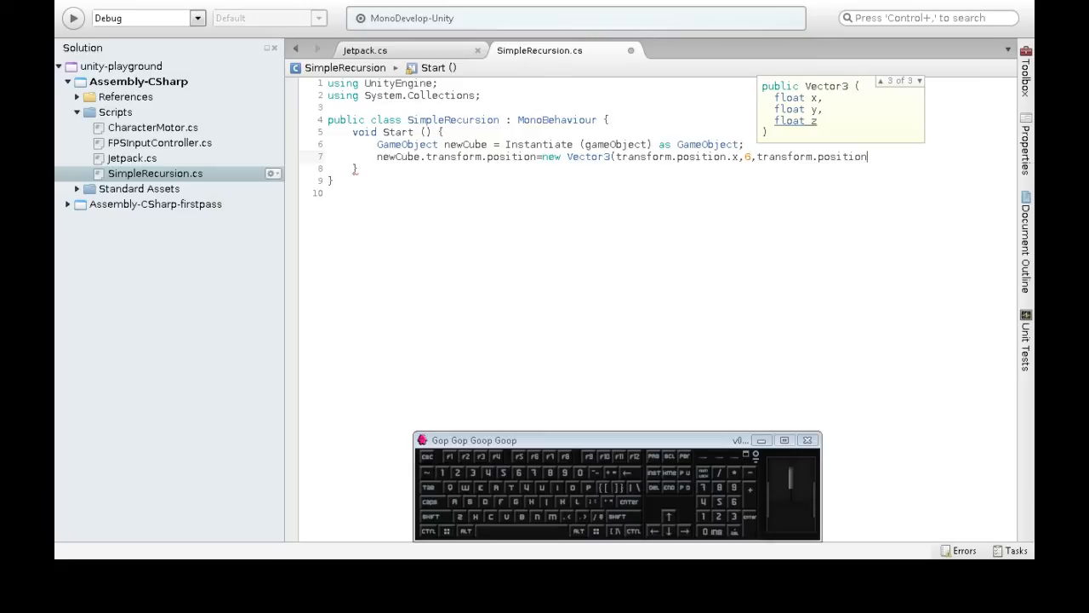
{"action": "type", "text": "z);"}
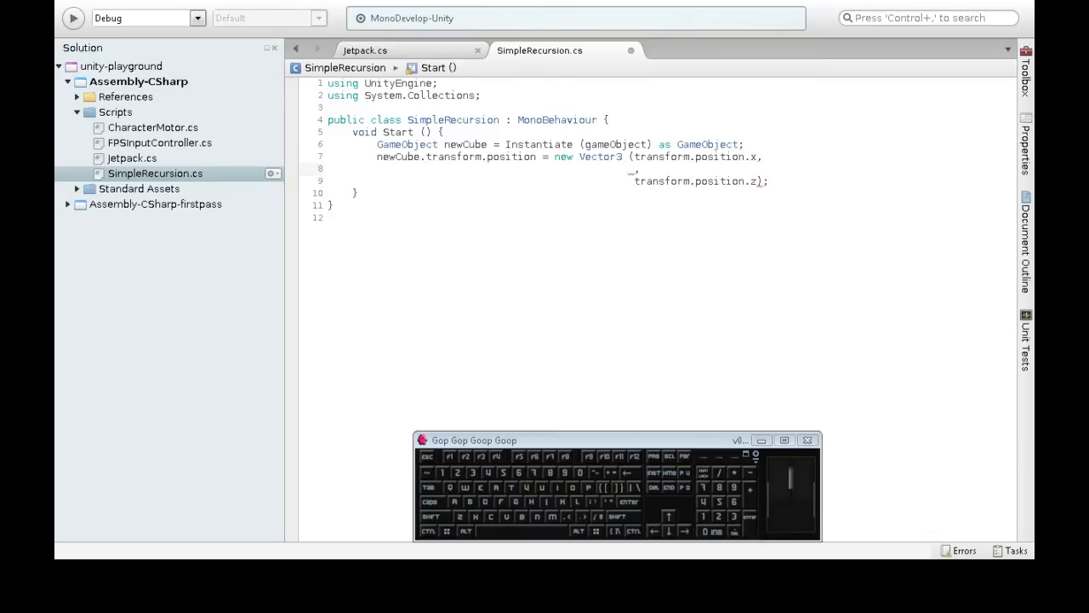
- Make the Vector3's y component renderer.bounds.size.y
{"action": "type", "text": "renderer"}
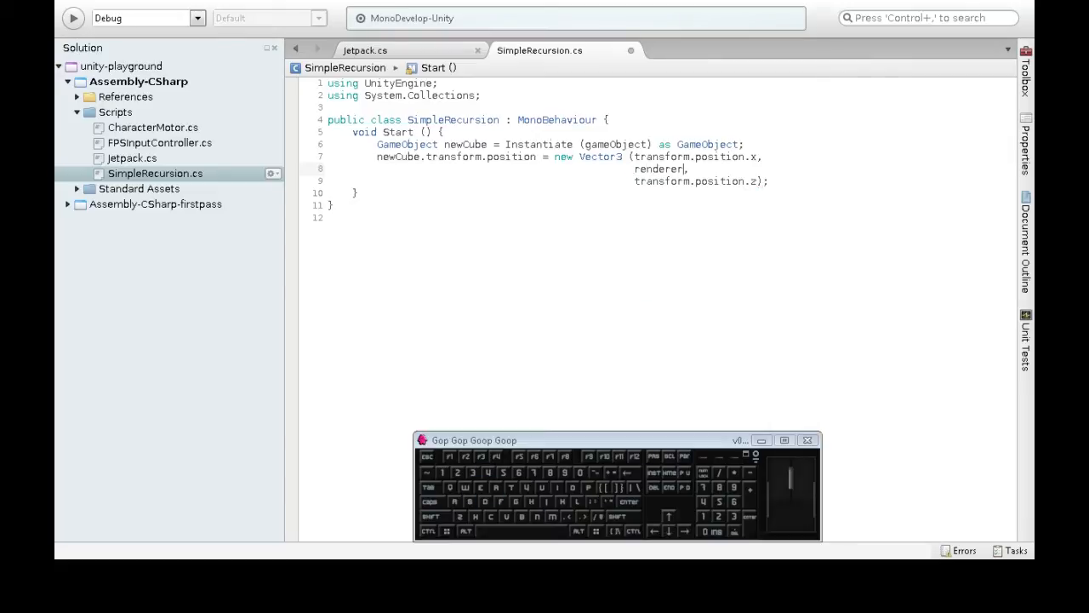
{"action": "type", "text": ".bounds"}
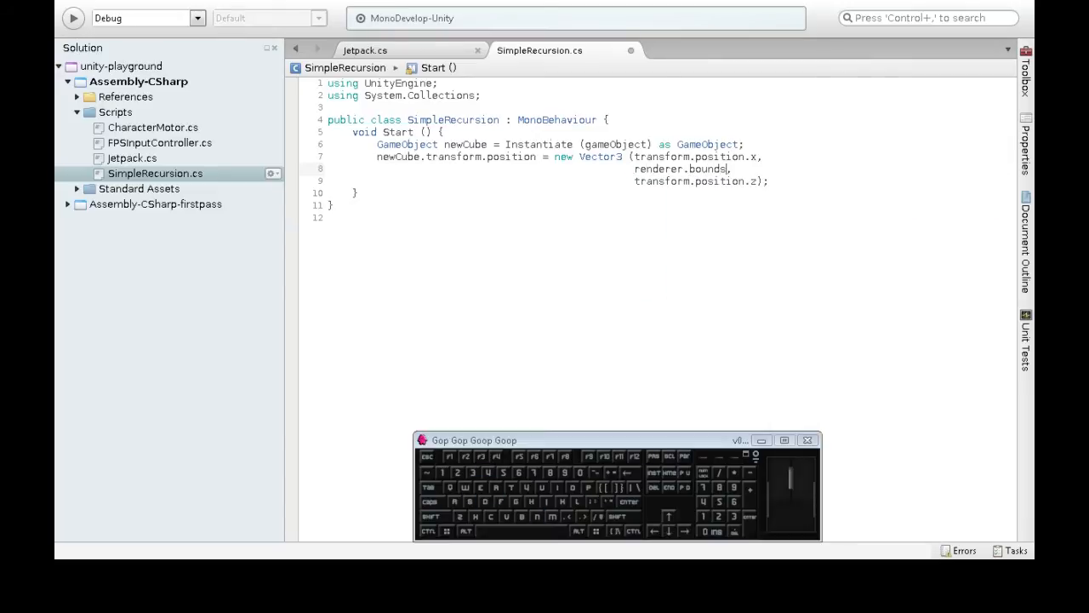
{"action": "type", "text": ".size"}
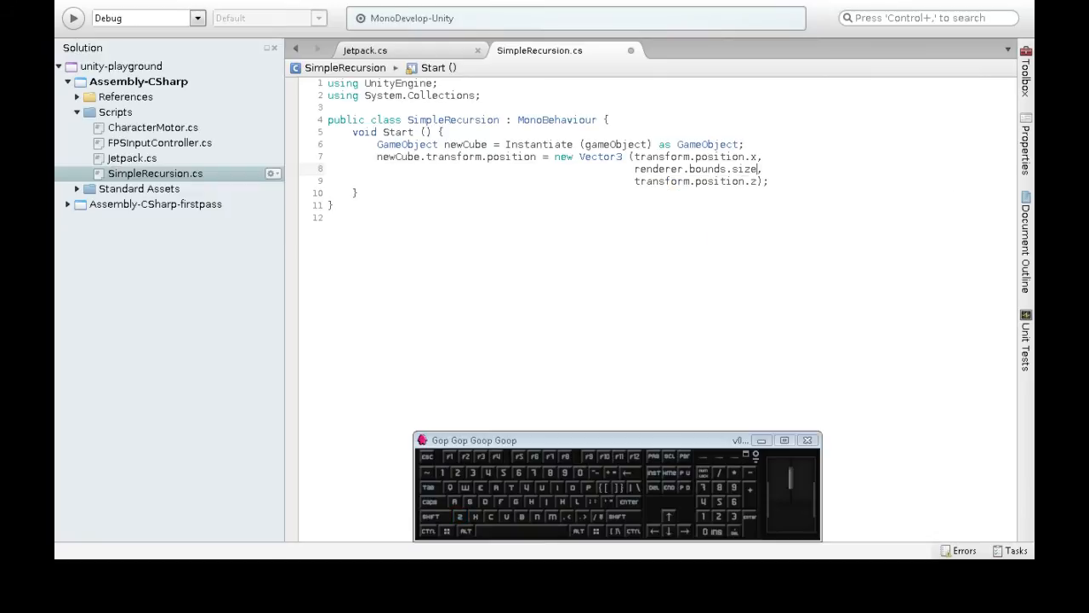
{"action": "type", "text": ".y"}
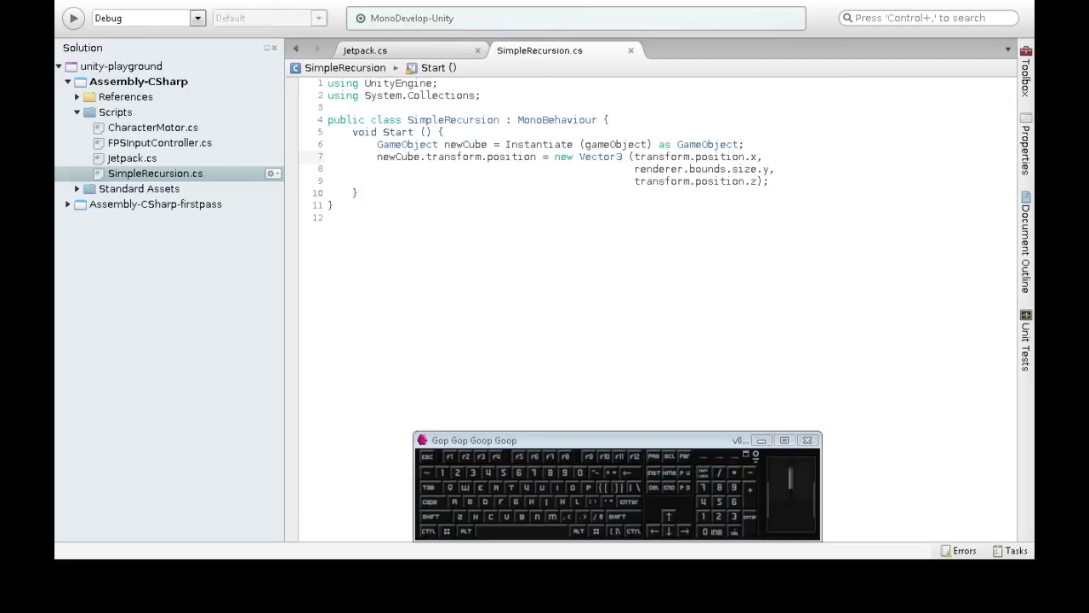
{"action": "double_click", "coordinate": [701, 169]}
{"action": "type", "text": "transform.position.y+"}
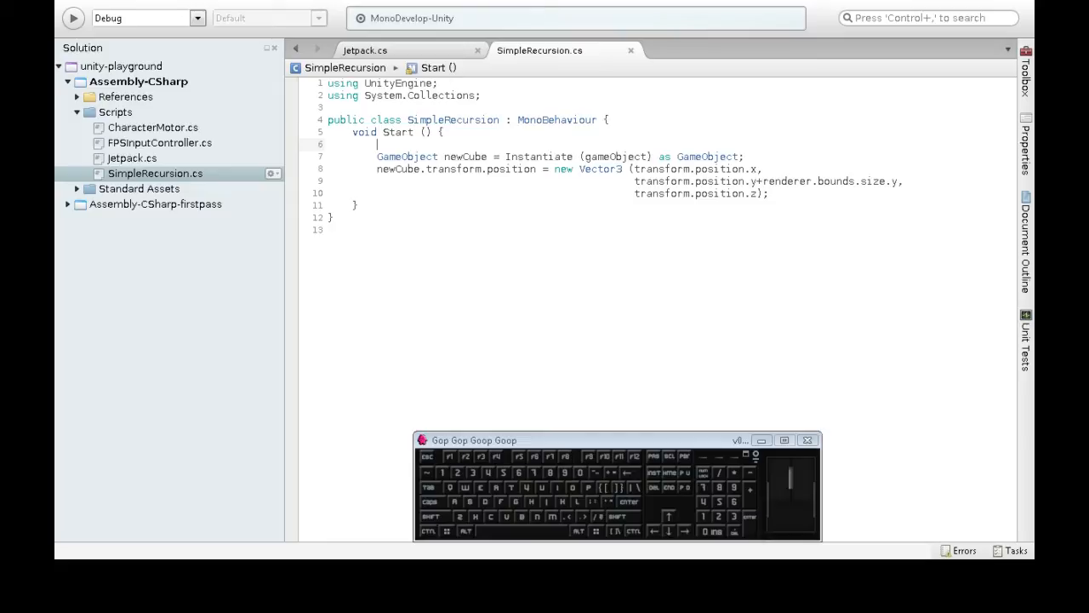
- Change y to transform.position.y + renderer.bounds.size.y and start a new block above Instantiate
{"action": "double_click", "coordinate": [465, 157]}
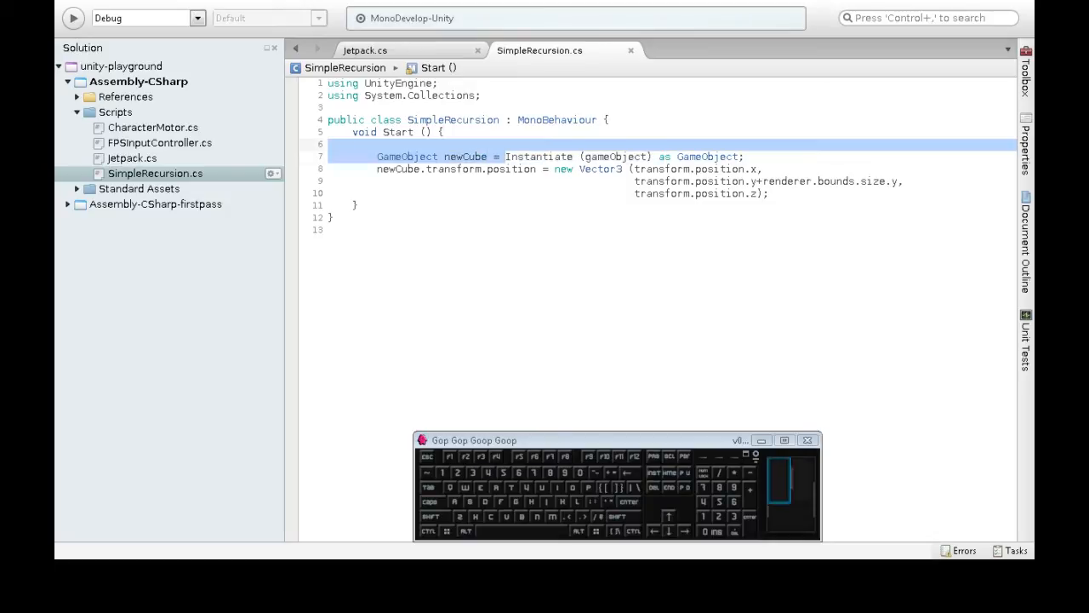
{"action": "double_click", "coordinate": [465, 157]}
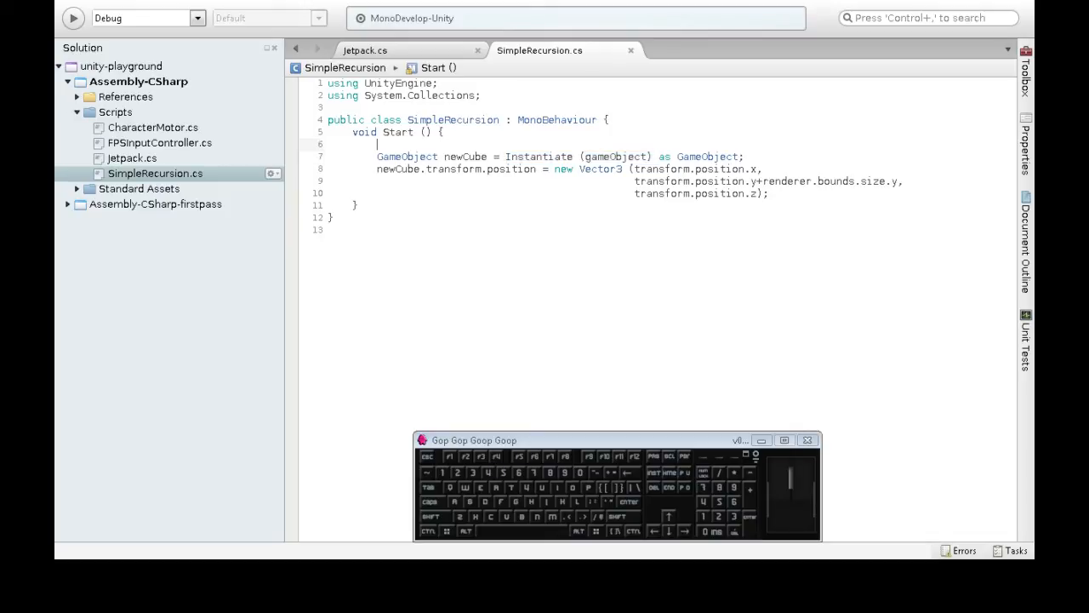
- Wrap the spawn and position lines in if (transform.localScale.x > 0.1) { ... }
{"action": "double_click", "coordinate": [453, 119]}
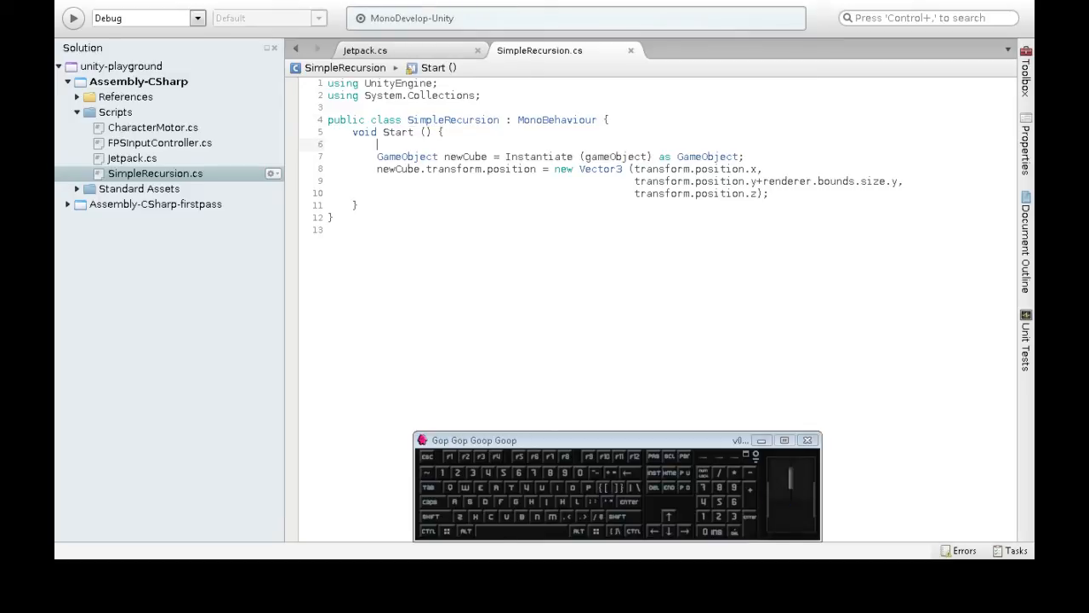
{"action": "type", "text": "if ("}
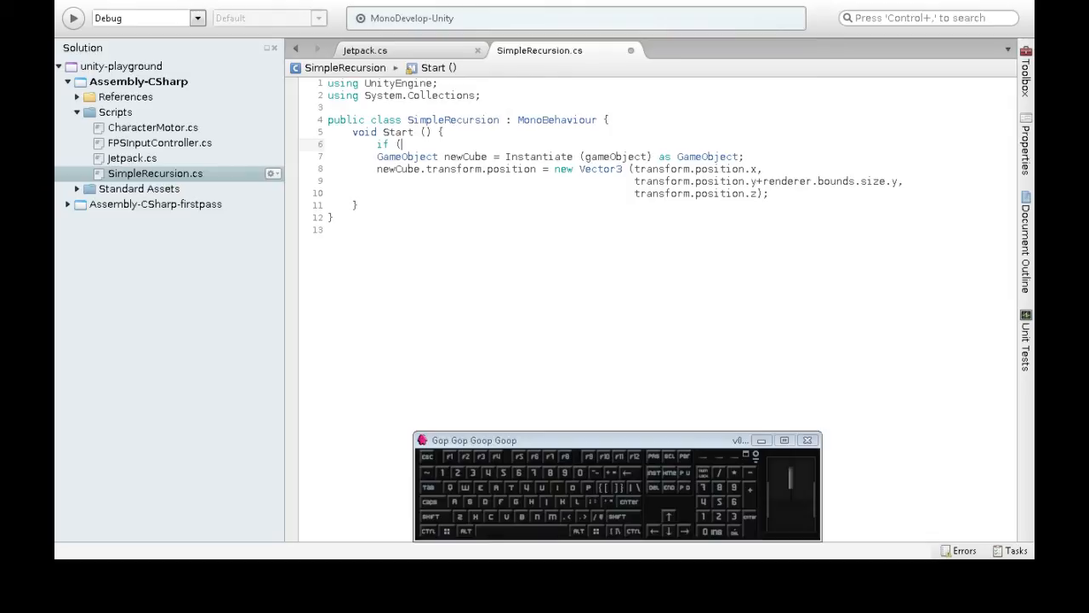
{"action": "key", "text": "Backspace"}
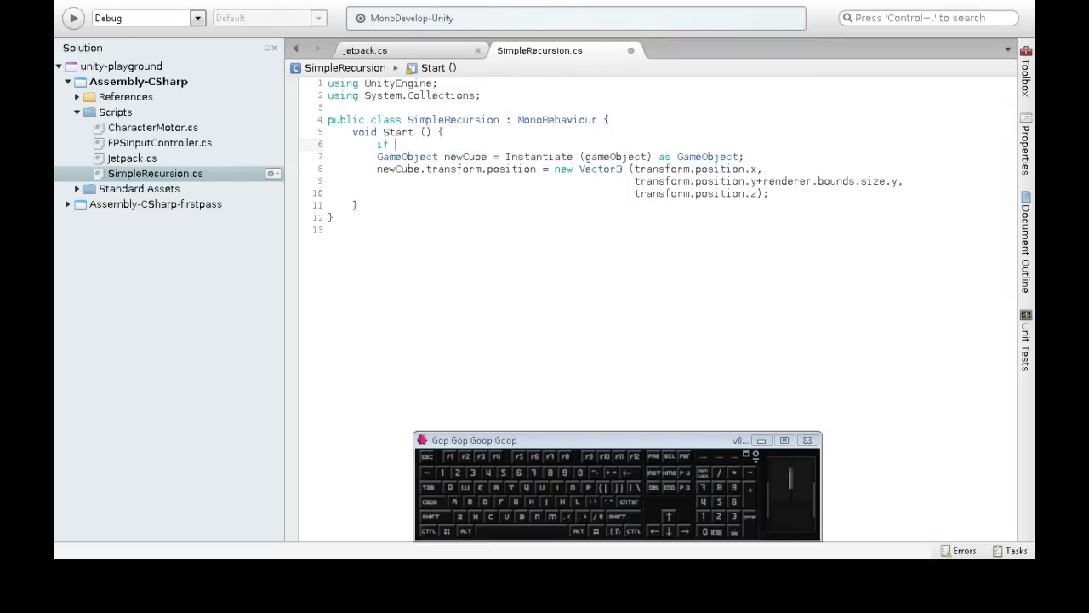
{"action": "type", "text": "("}
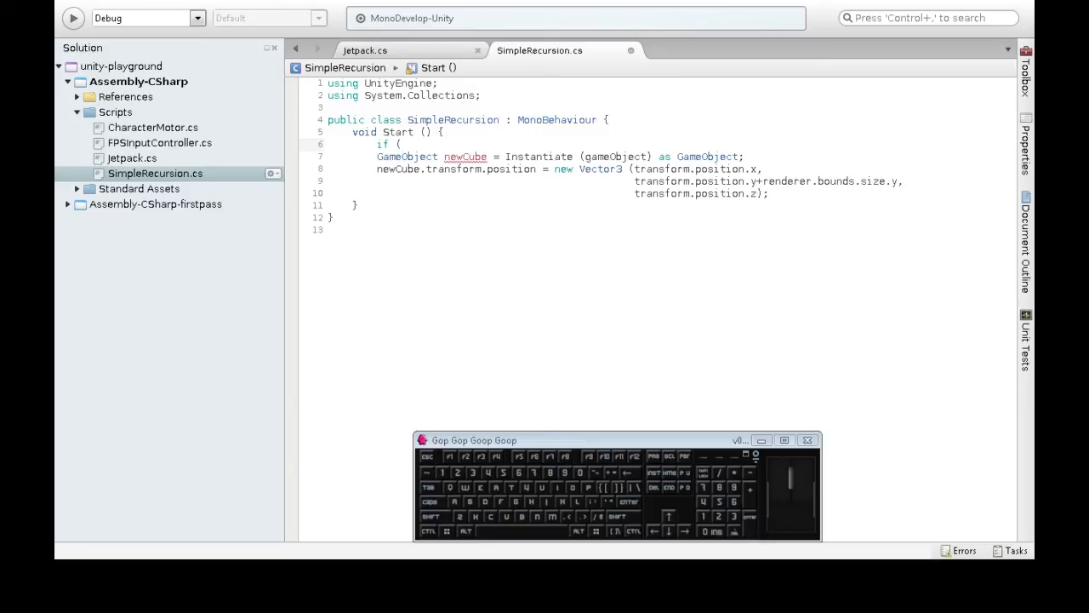
{"action": "type", "text": "transform.bo"}
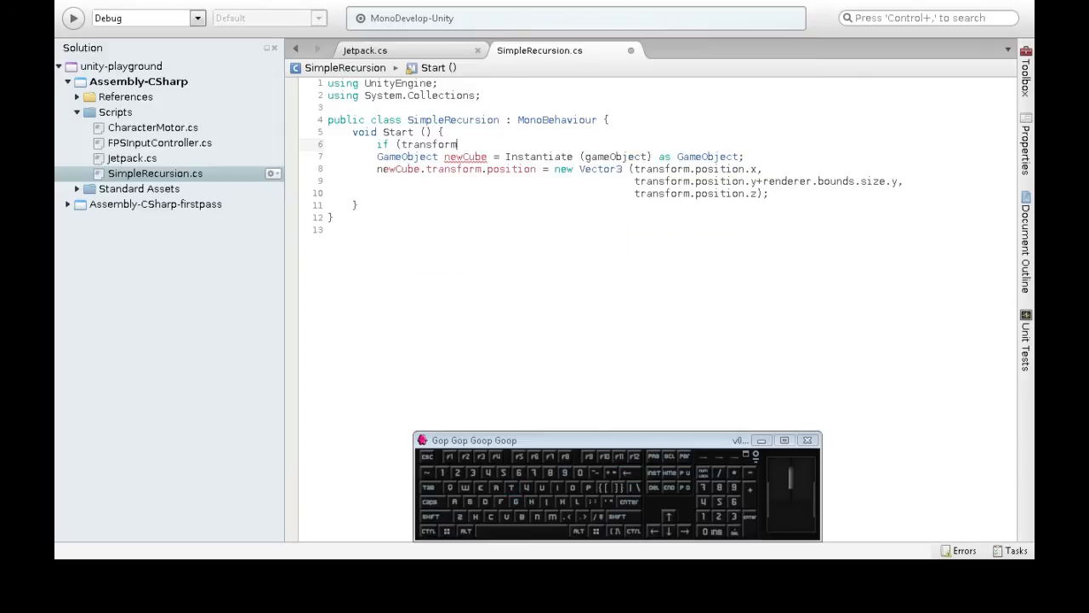
{"action": "type", "text": ".localScale,."}
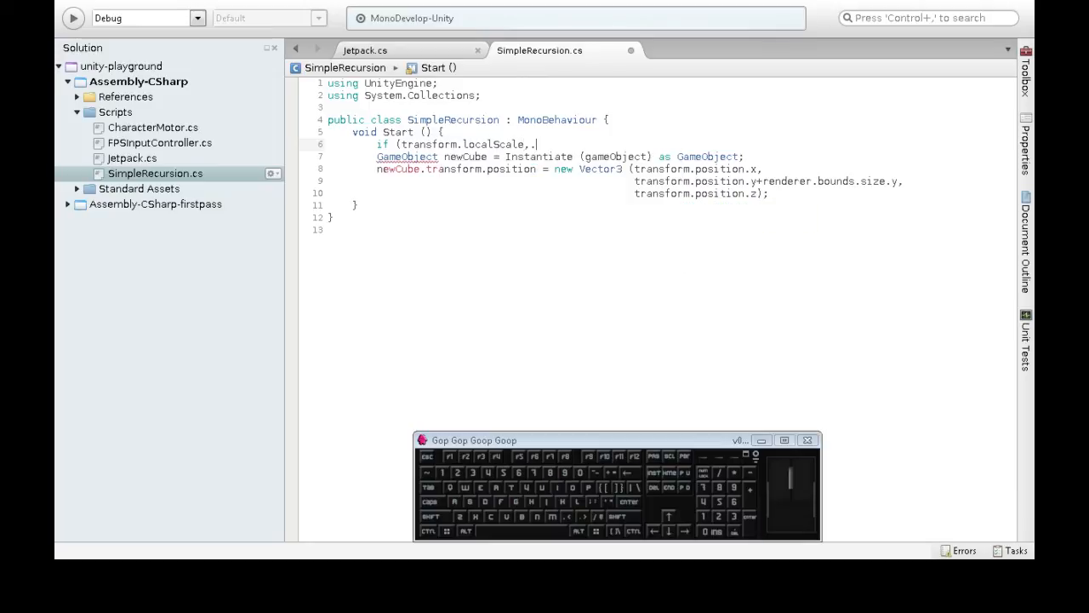
{"action": "type", "text": "x>"}
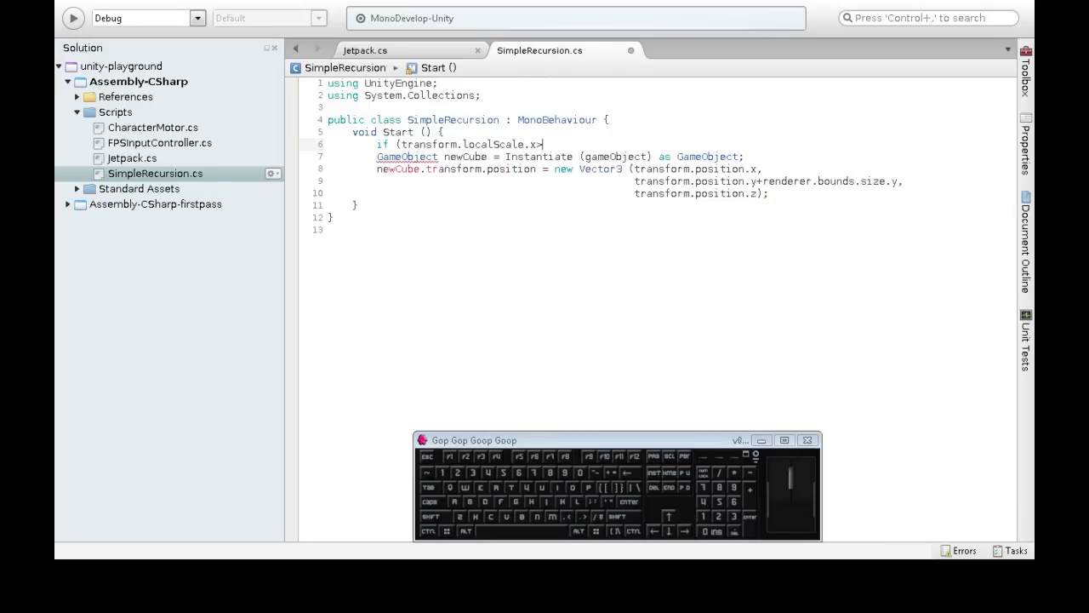
{"action": "type", "text": "0.1){"}
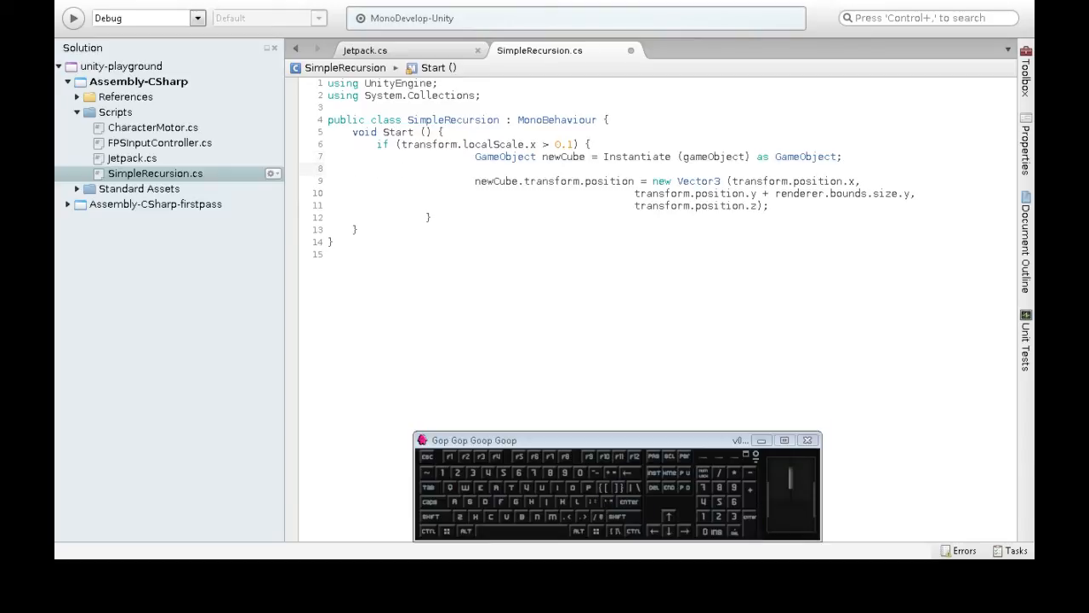
- Add a line newCube.transform.localScale = transform... inside the if block
{"action": "type", "text": "newCube"}
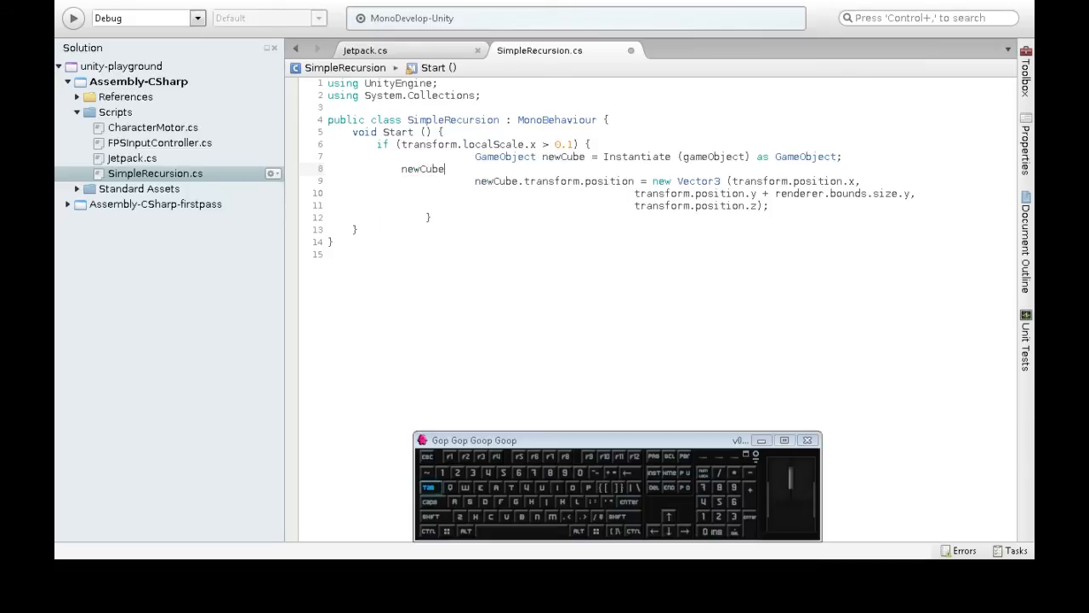
{"action": "type", "text": ".transform.localScale"}
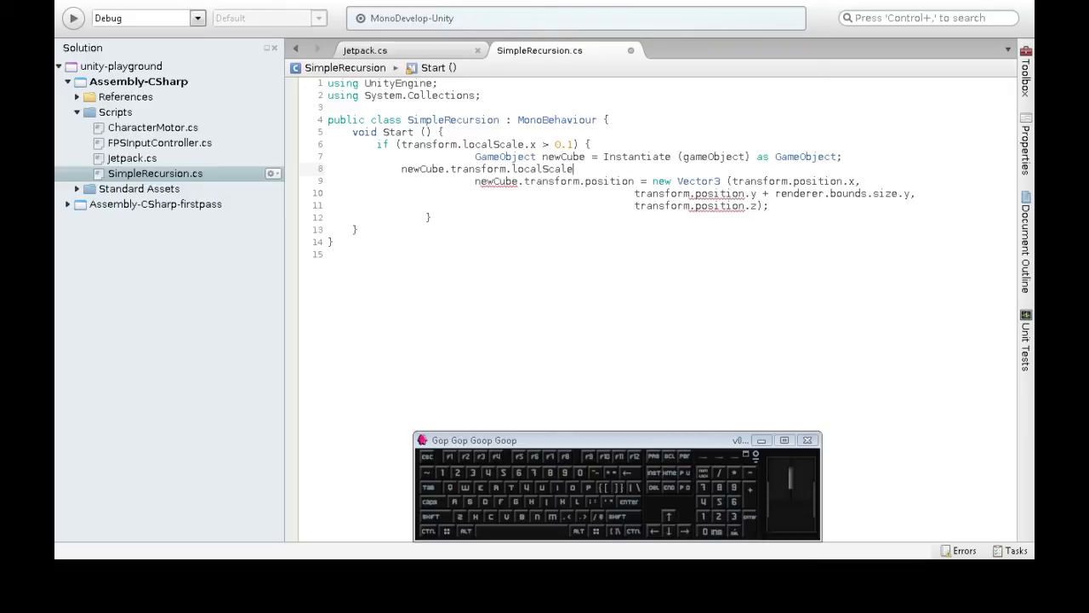
{"action": "type", "text": "=transform"}
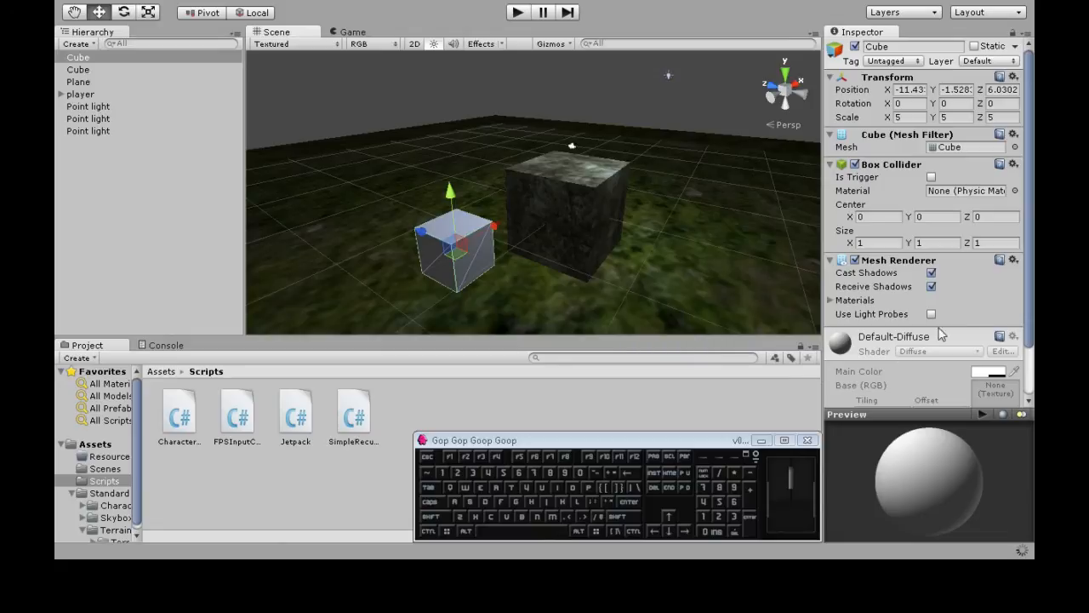
- Attach SimpleRecursion to the Cube and play the scene, spawning a chain of nested Cube(Clone) objects
{"action": "scroll", "scroll_direction": "down", "scroll_amount": 3}
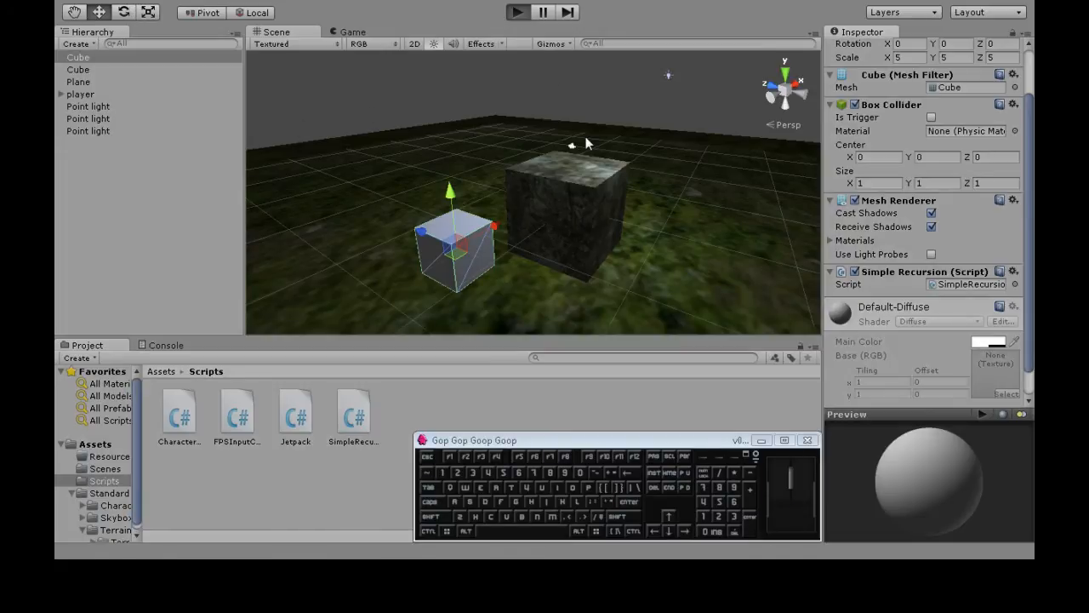
{"action": "left_click", "coordinate": [516, 12]}
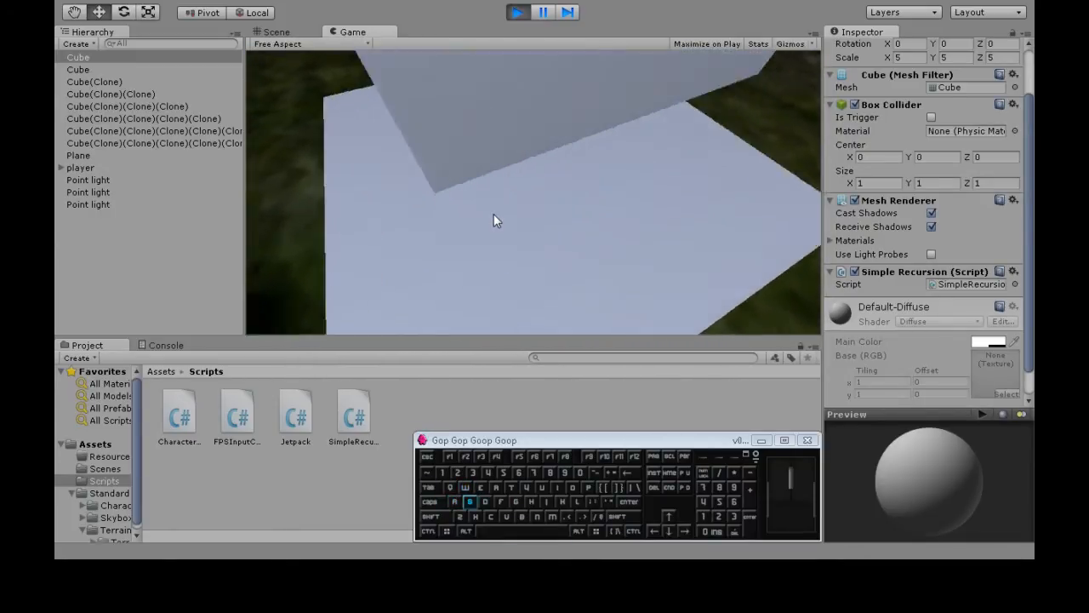
{"action": "key", "text": "w"}
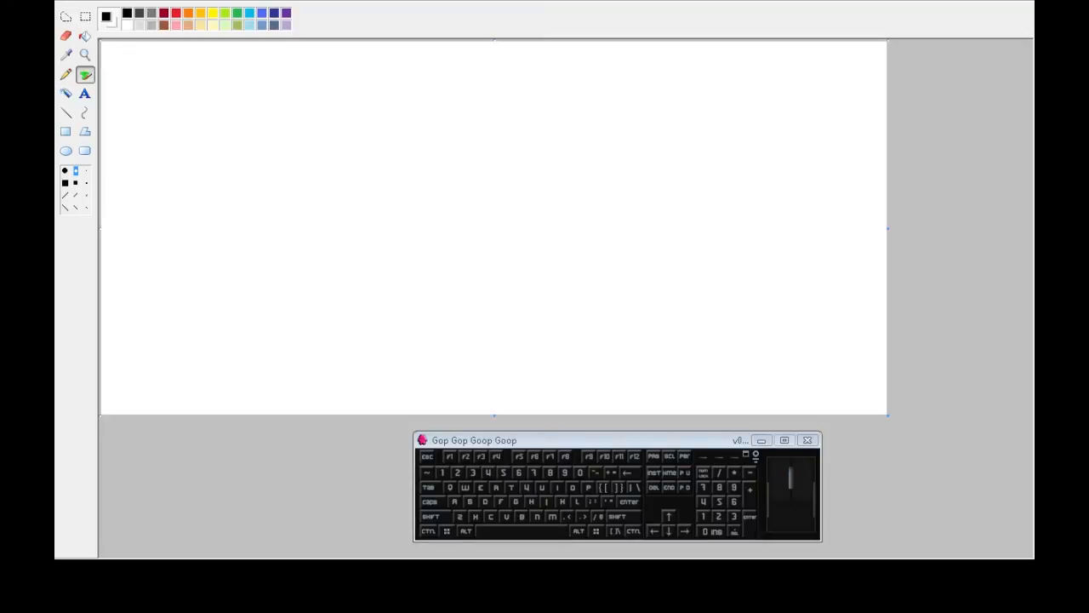
- Draw thick red squares: one large at the bottom with smaller squares branching above it
{"action": "left_click_drag", "start_coordinate": [407, 168], "coordinate": [435, 206]}
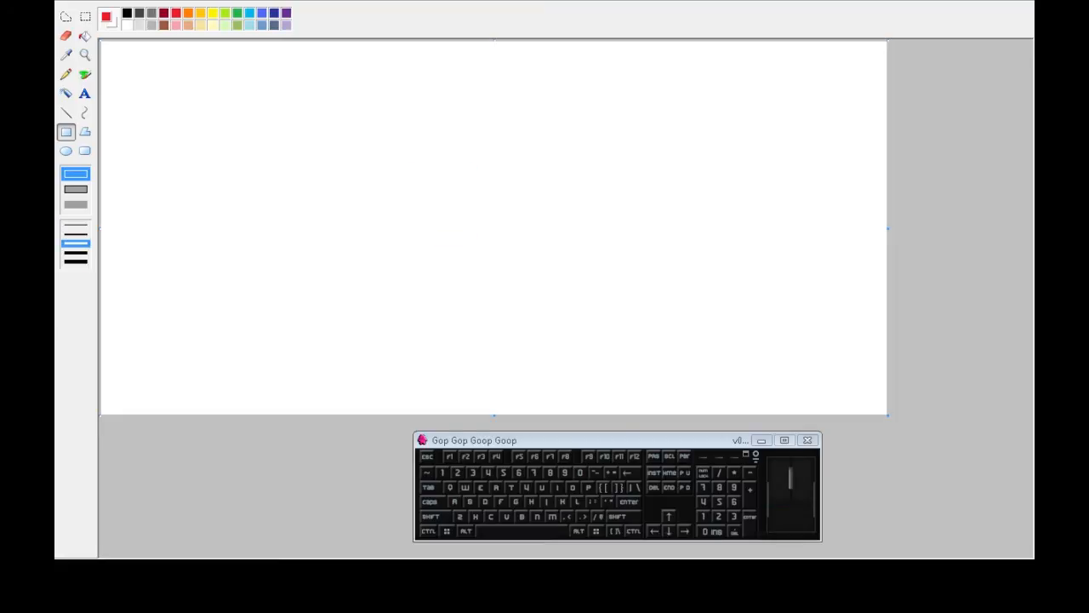
{"action": "left_click_drag", "start_coordinate": [357, 185], "coordinate": [560, 378]}
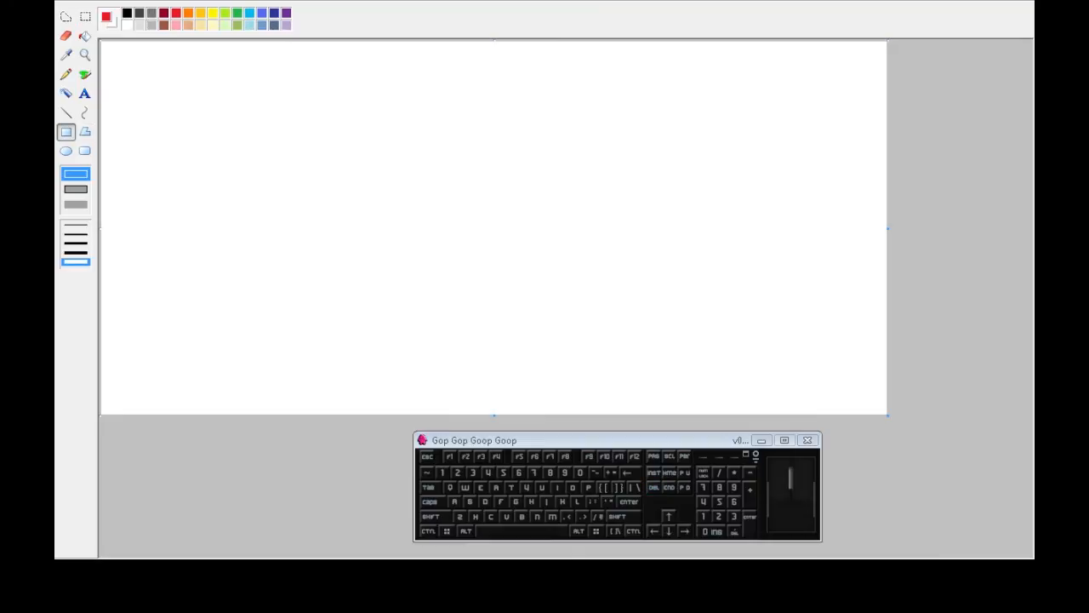
{"action": "left_click_drag", "start_coordinate": [450, 283], "coordinate": [539, 381]}
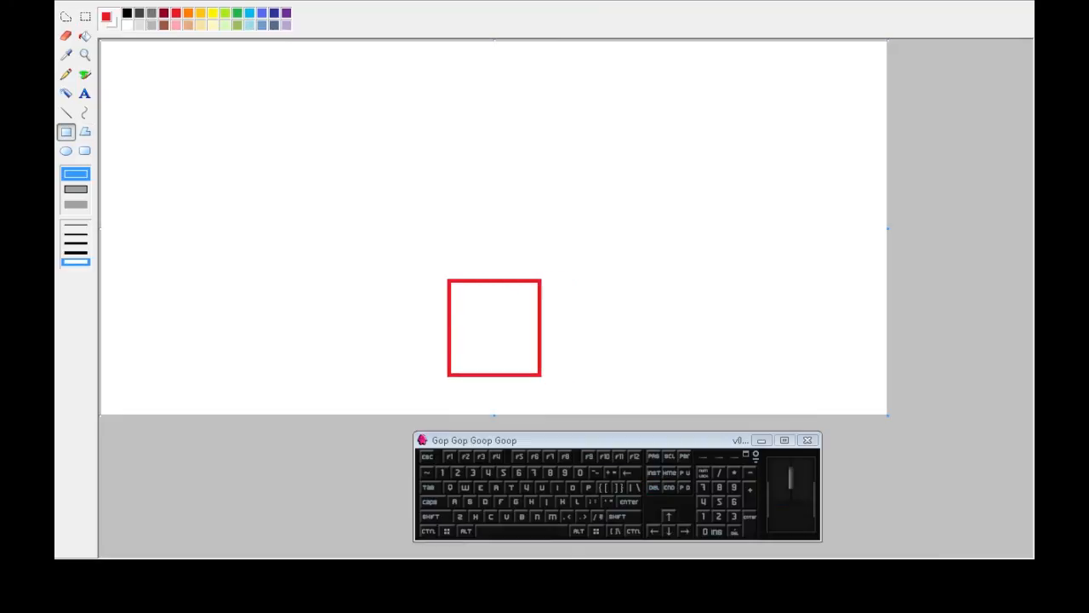
{"action": "left_click_drag", "start_coordinate": [450, 230], "coordinate": [494, 270]}
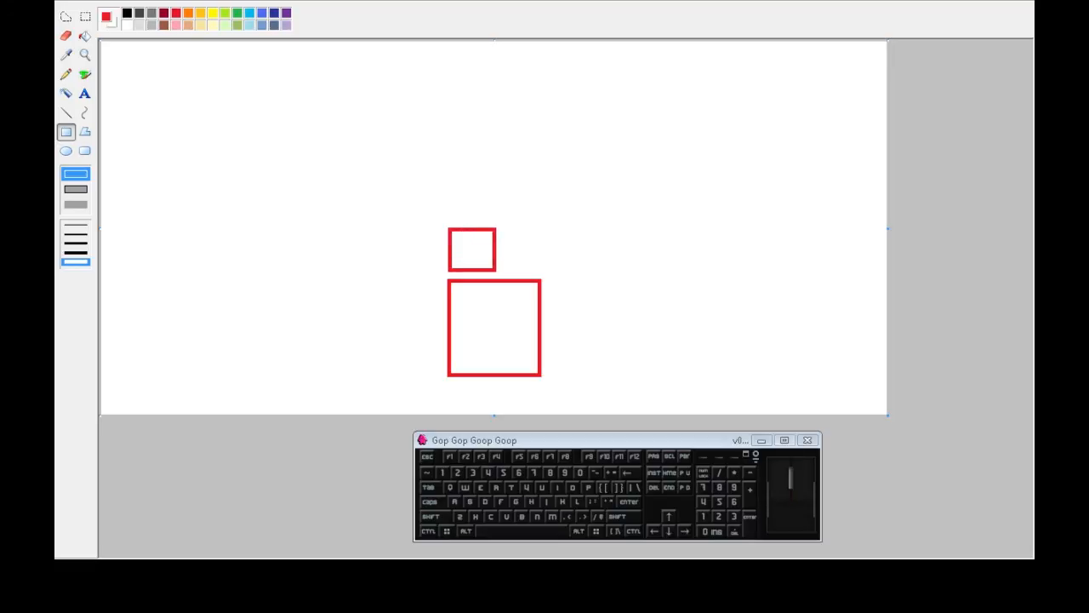
{"action": "left_click_drag", "start_coordinate": [495, 248], "coordinate": [541, 249]}
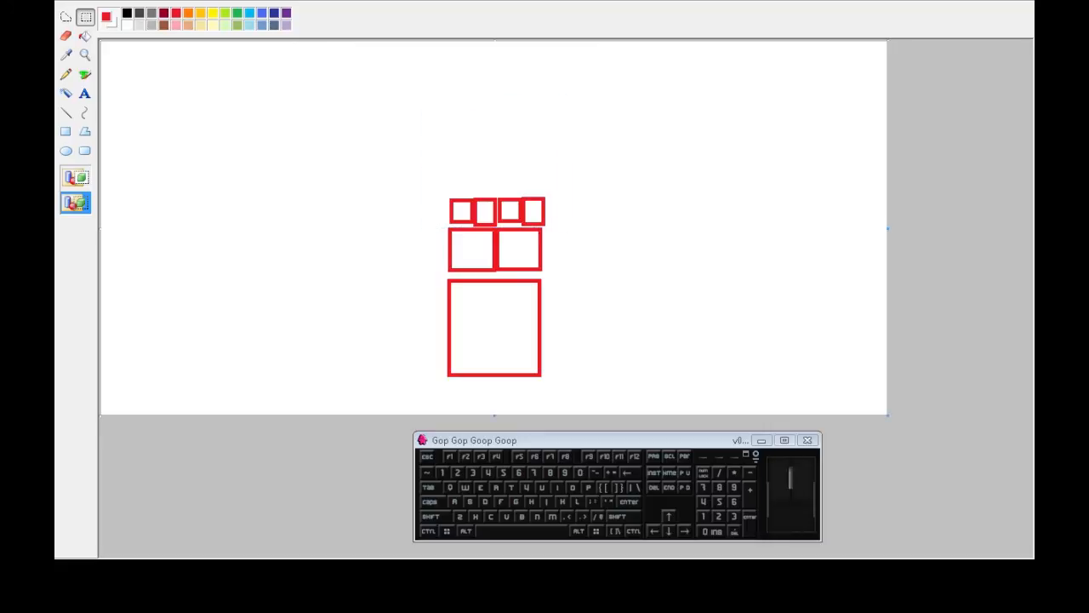
{"action": "left_click", "coordinate": [65, 133]}
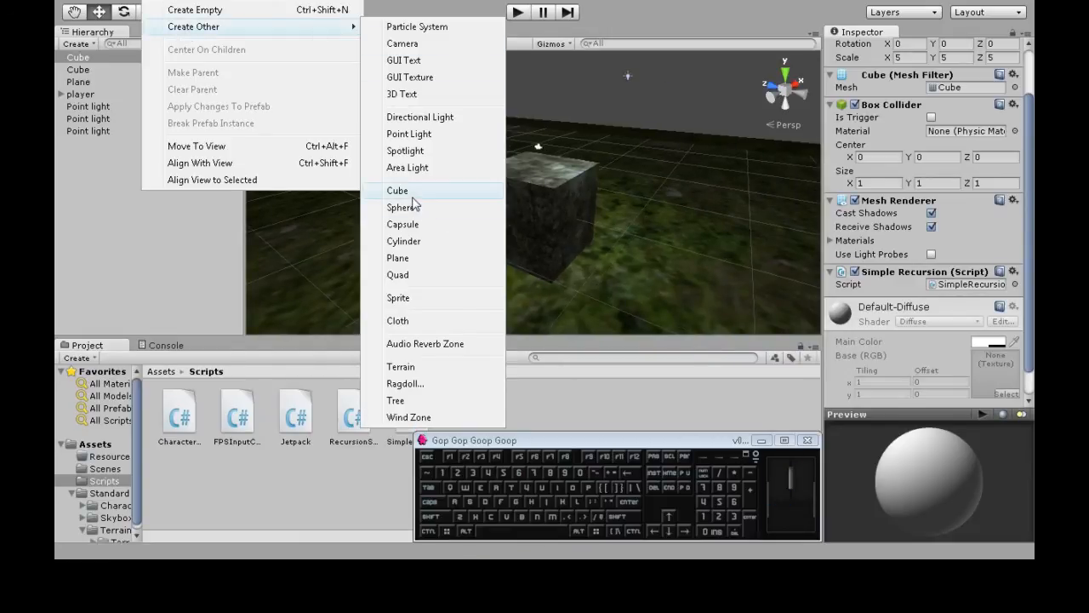
- Create a cube with RecursionSpawn (Depth 4) and play twice, spawning a branching cloud of cubes
{"action": "left_click", "coordinate": [396, 191]}
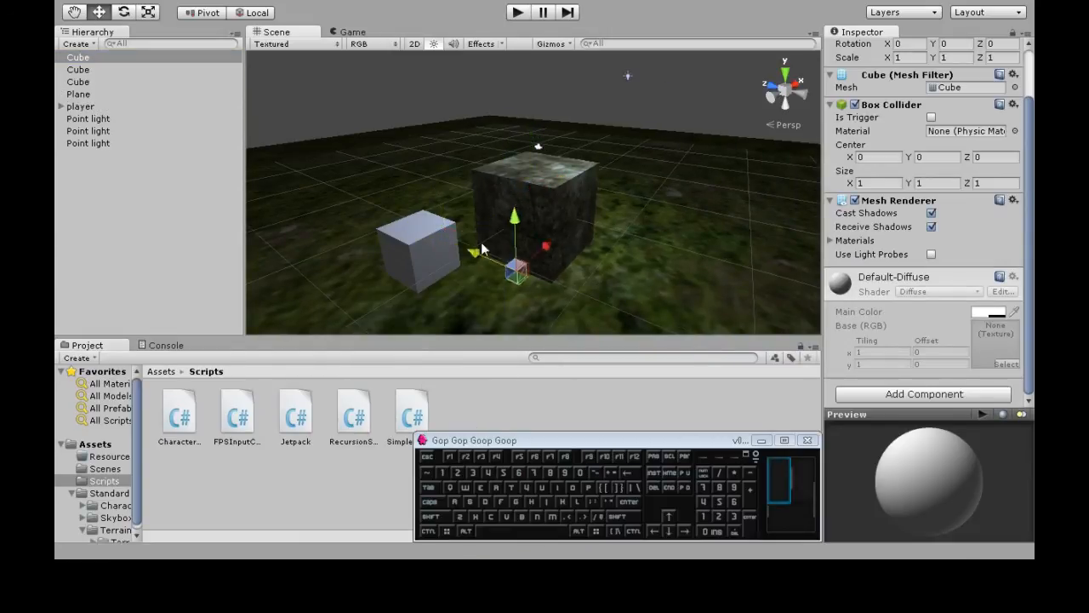
{"action": "left_click", "coordinate": [517, 12]}
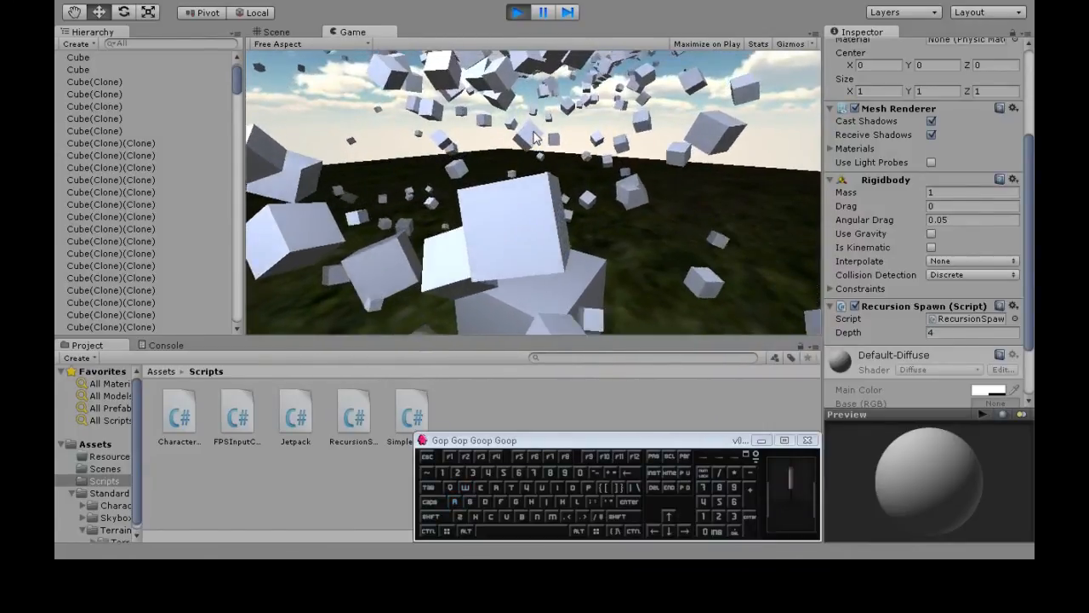
{"action": "left_click", "coordinate": [514, 14]}
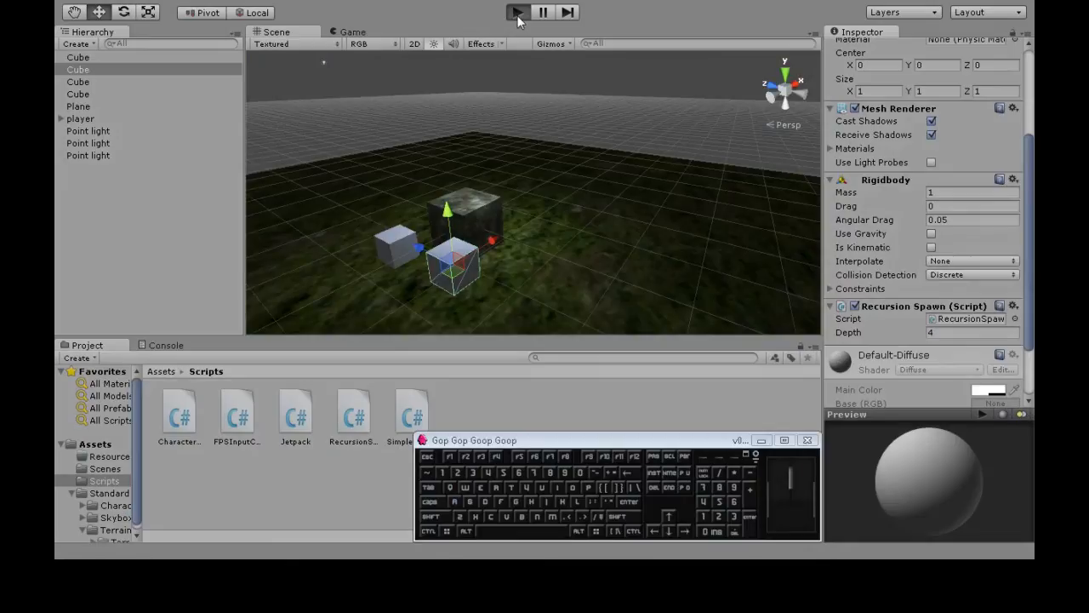
{"action": "left_click", "coordinate": [517, 10]}
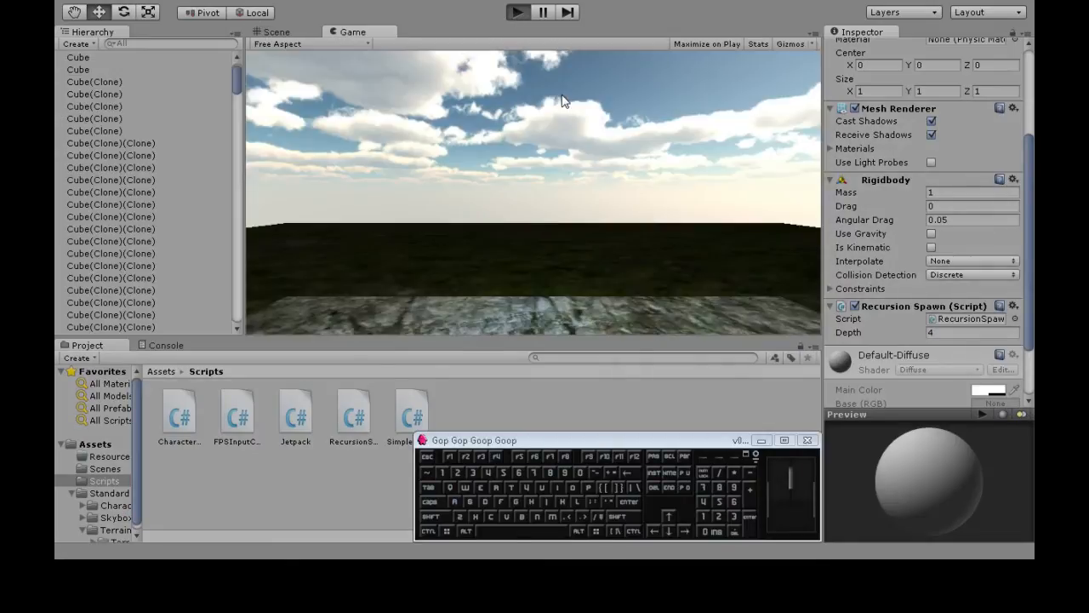